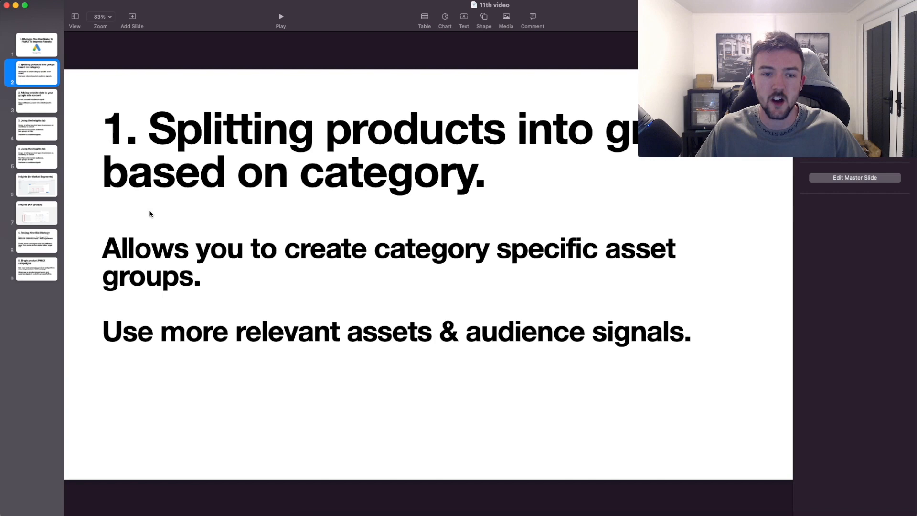
pyautogui.moveTo(183, 253)
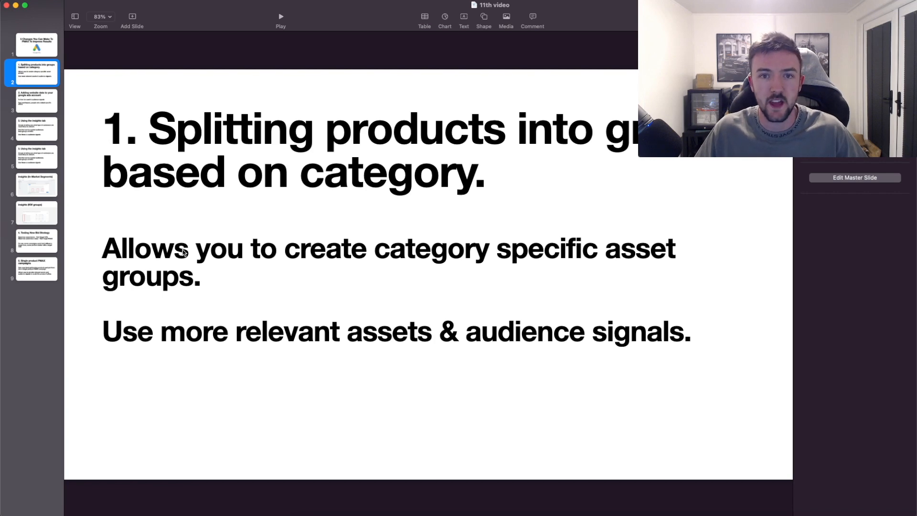
pyautogui.moveTo(212, 412)
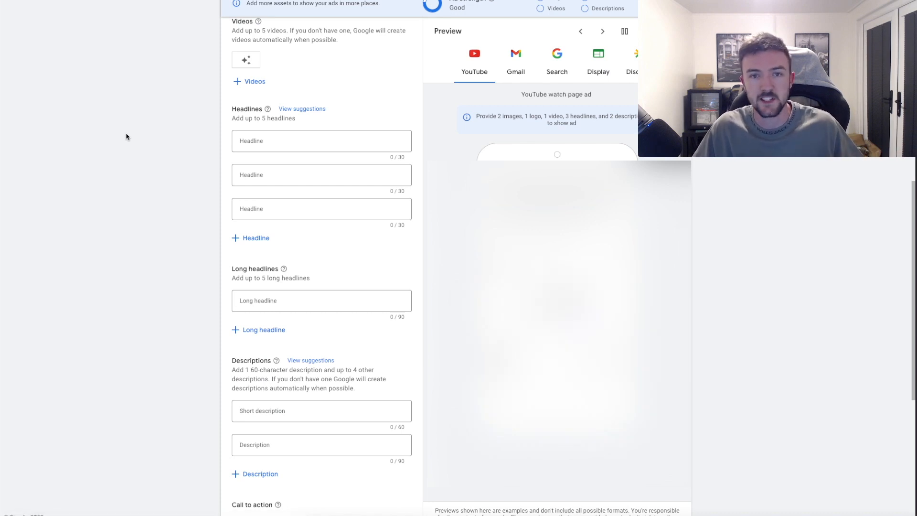
pyautogui.moveTo(286, 315)
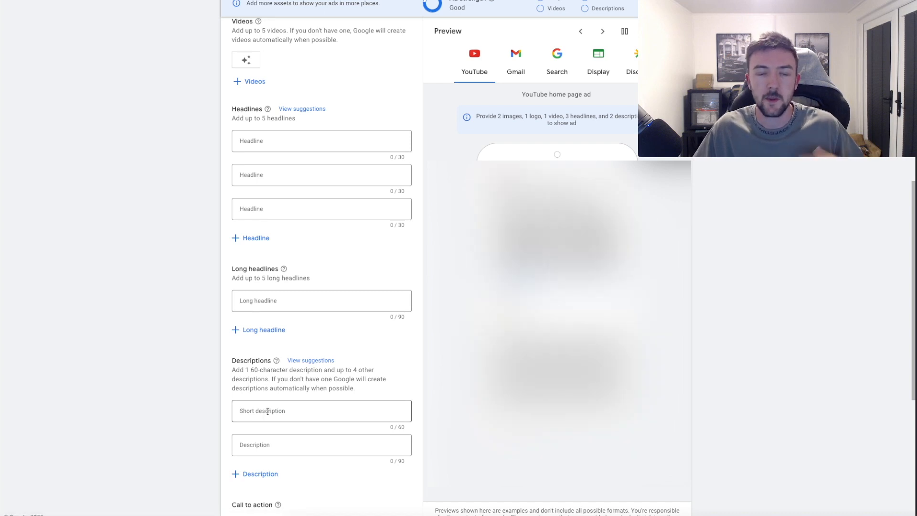
# Switch from Keynote to the Google Ads audience segments list of website visitors, converters and customer lists
pyautogui.click(602, 32)
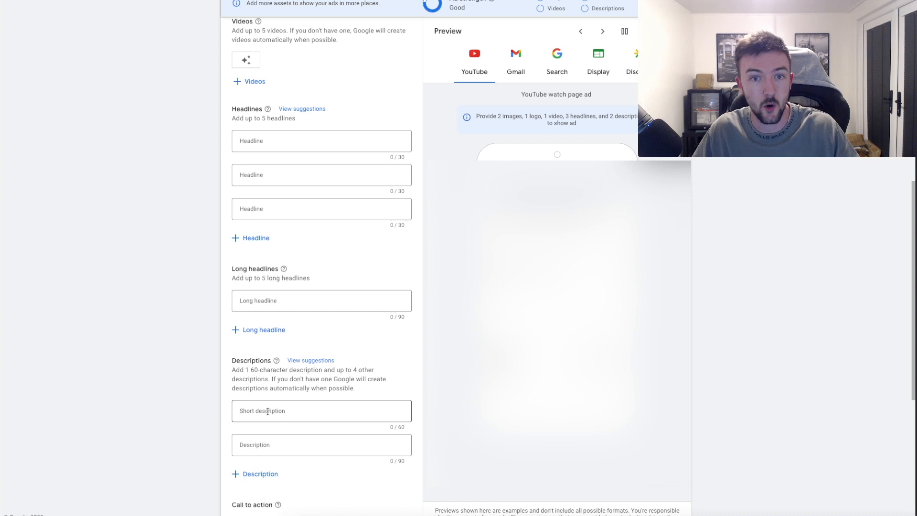
pyautogui.click(602, 32)
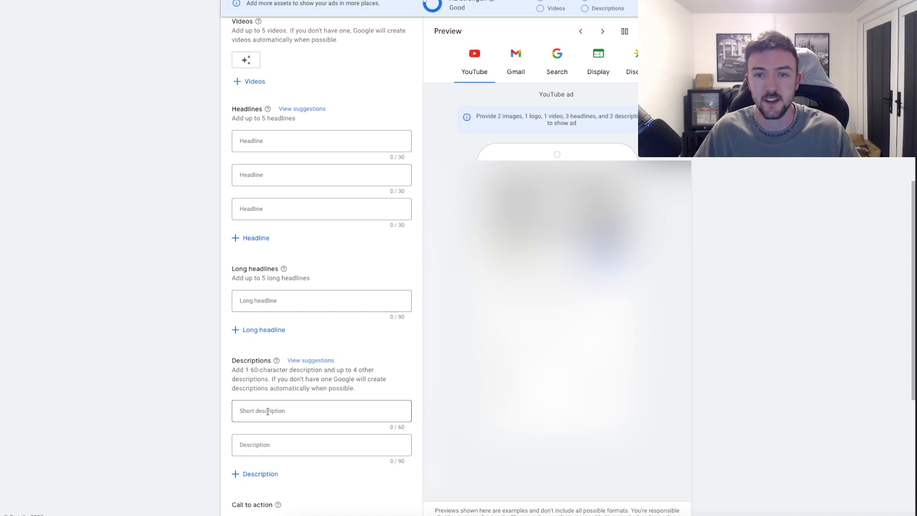
pyautogui.click(602, 31)
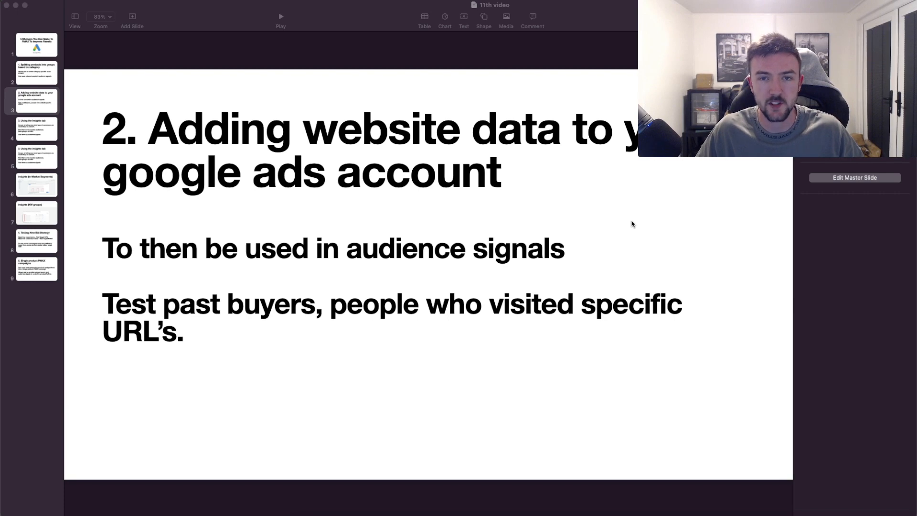
pyautogui.moveTo(623, 227)
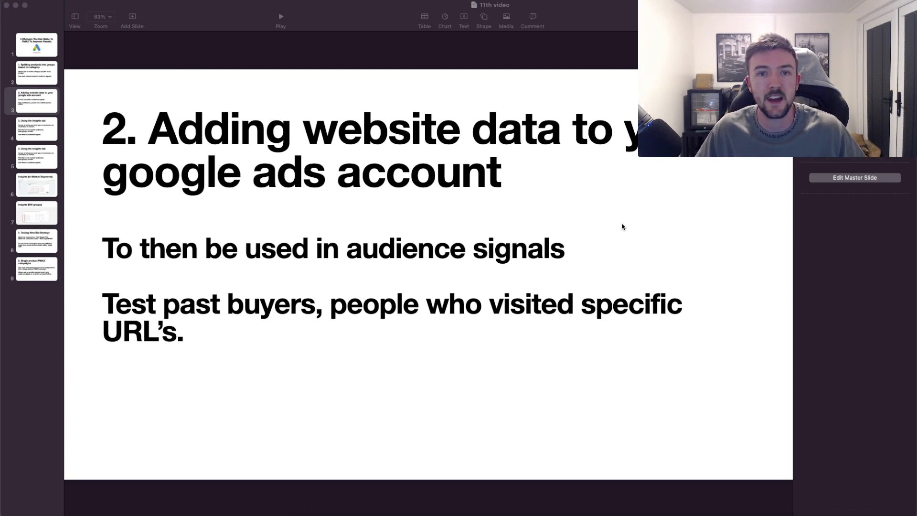
pyautogui.moveTo(598, 197)
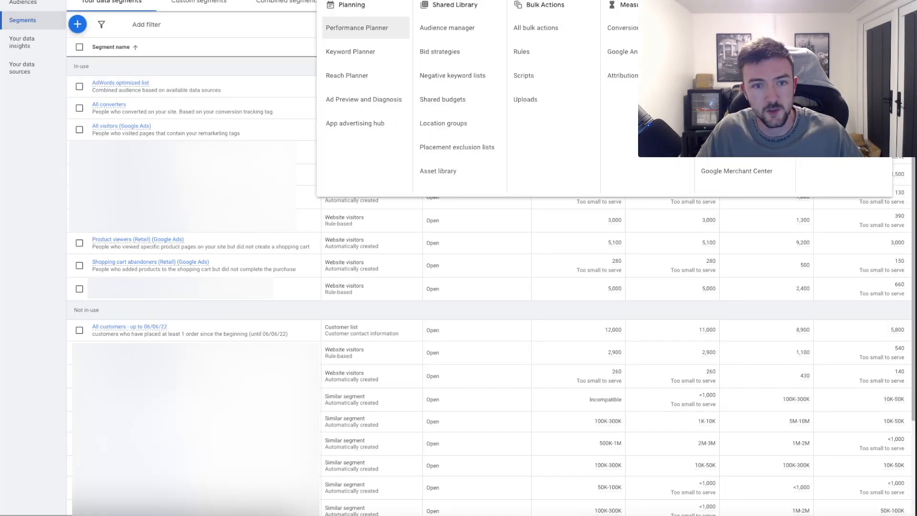
pyautogui.moveTo(622, 75)
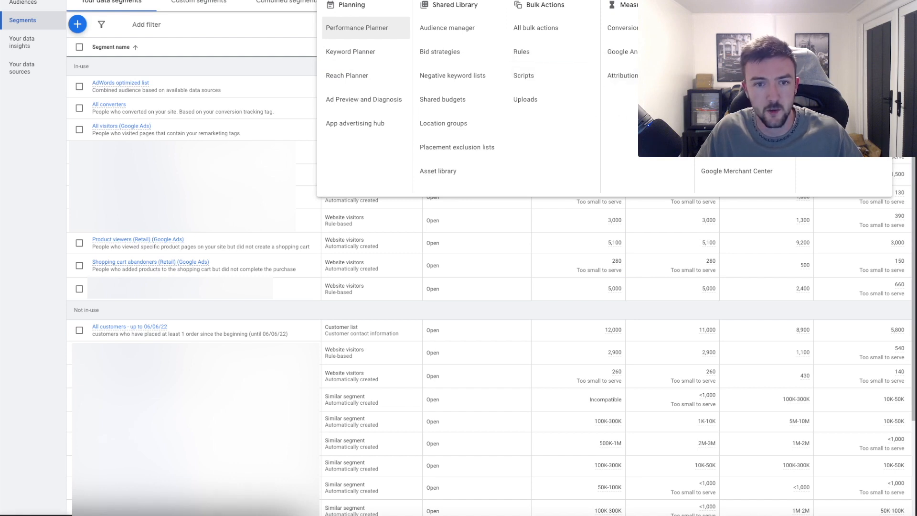
pyautogui.moveTo(247, 29)
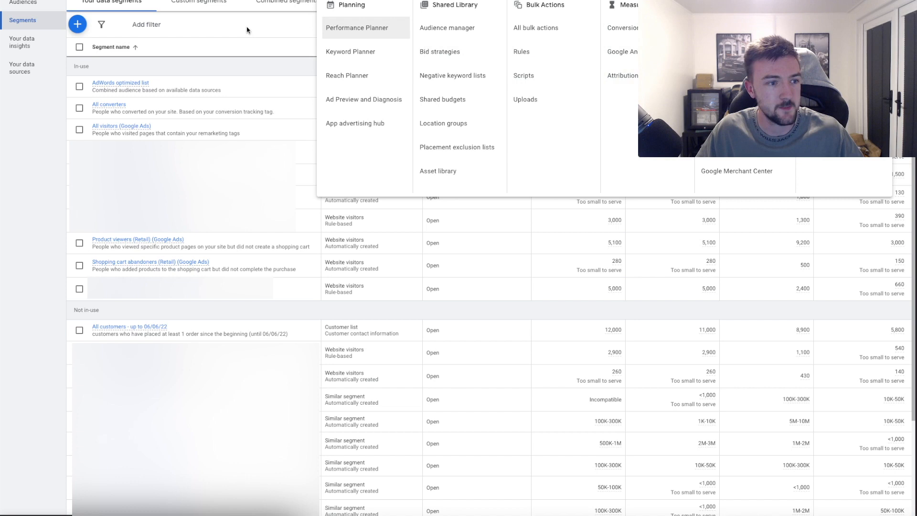
# Dismiss the Tools and Settings menu to reveal the Your data segments table
pyautogui.click(248, 25)
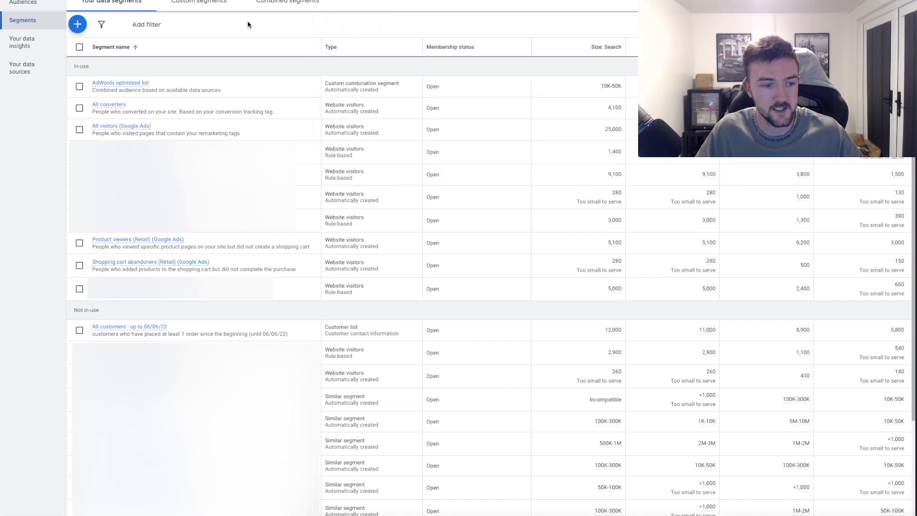
pyautogui.moveTo(281, 51)
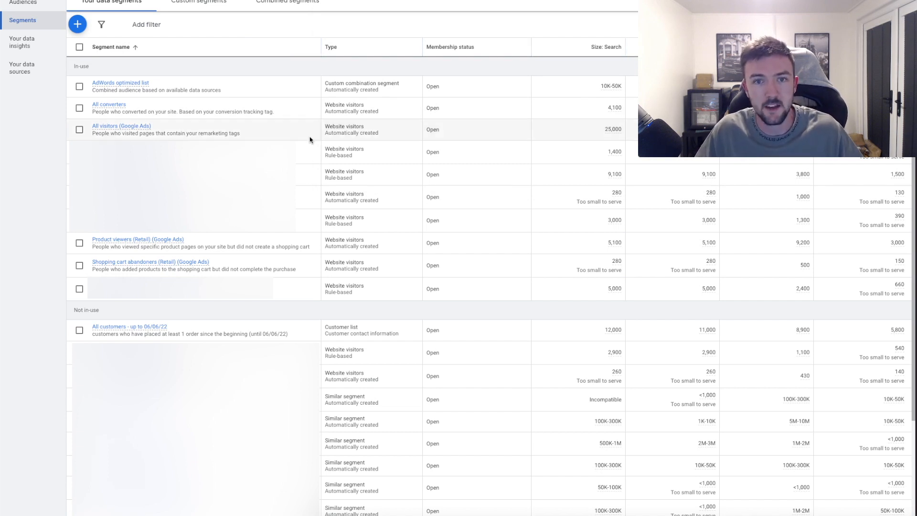
pyautogui.moveTo(313, 112)
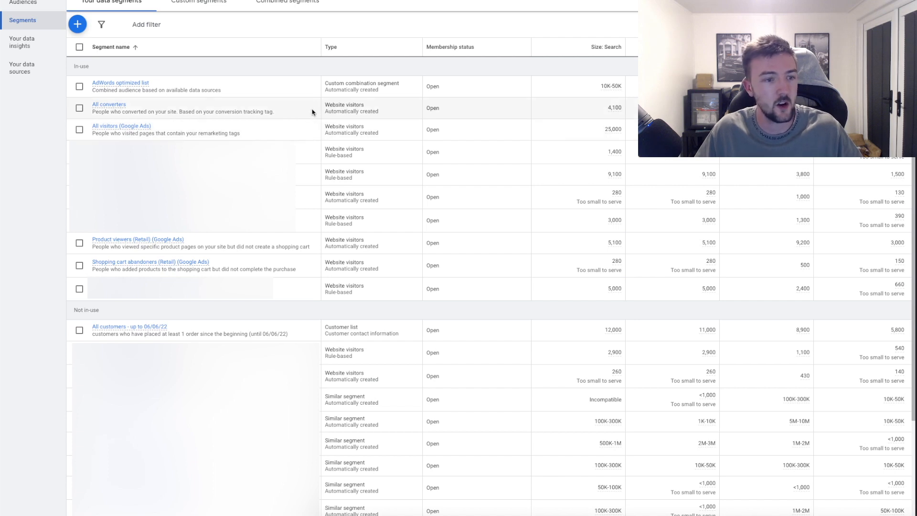
pyautogui.moveTo(312, 263)
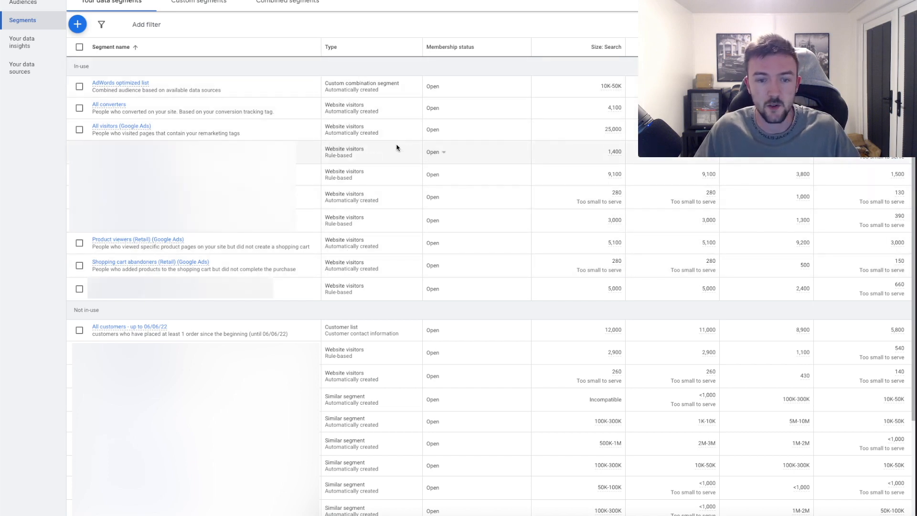
pyautogui.moveTo(367, 101)
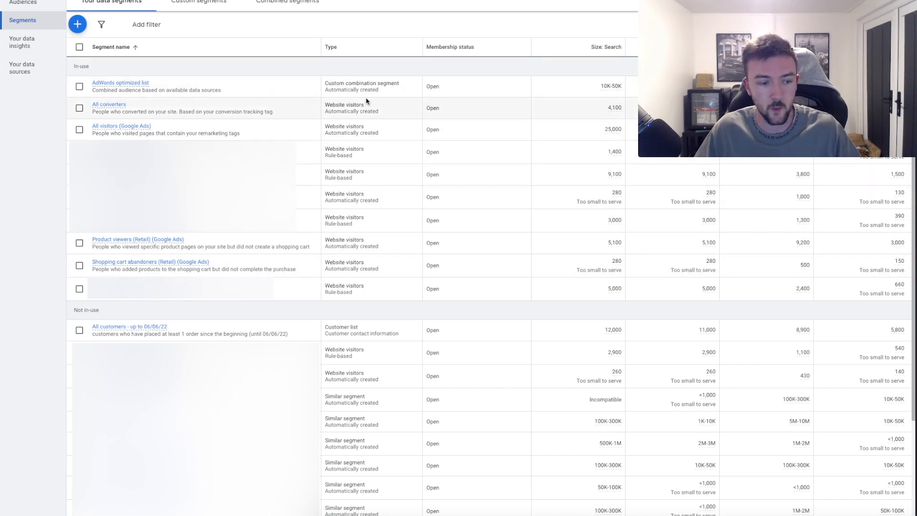
pyautogui.moveTo(366, 233)
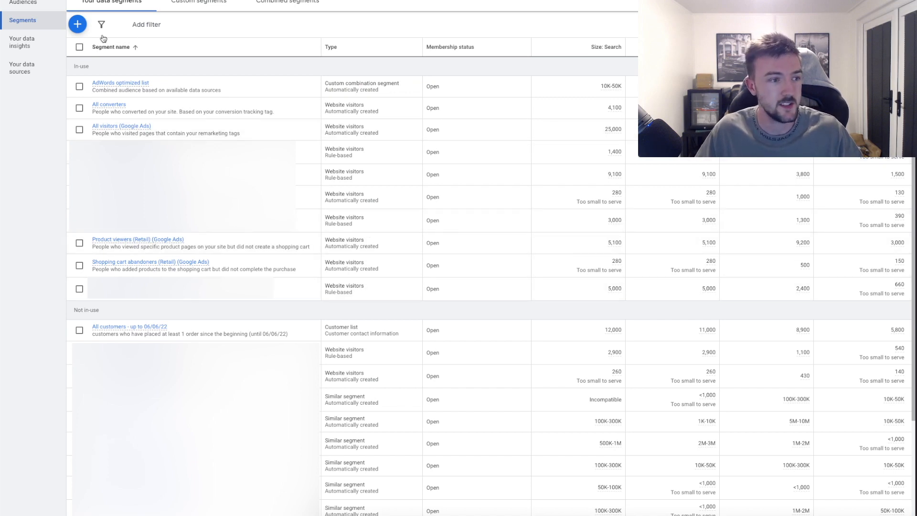
# Open the new segment type list with website visitors, app users, YouTube users and customer list
pyautogui.click(77, 24)
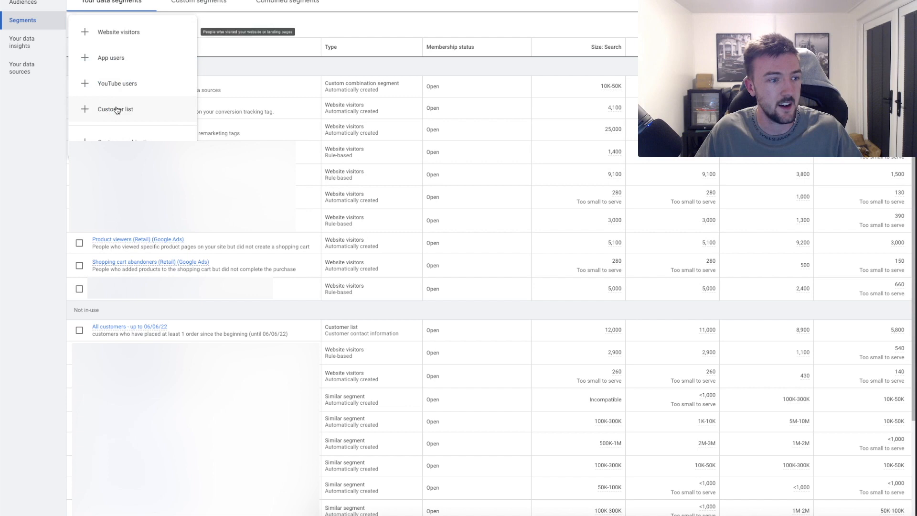
pyautogui.moveTo(159, 120)
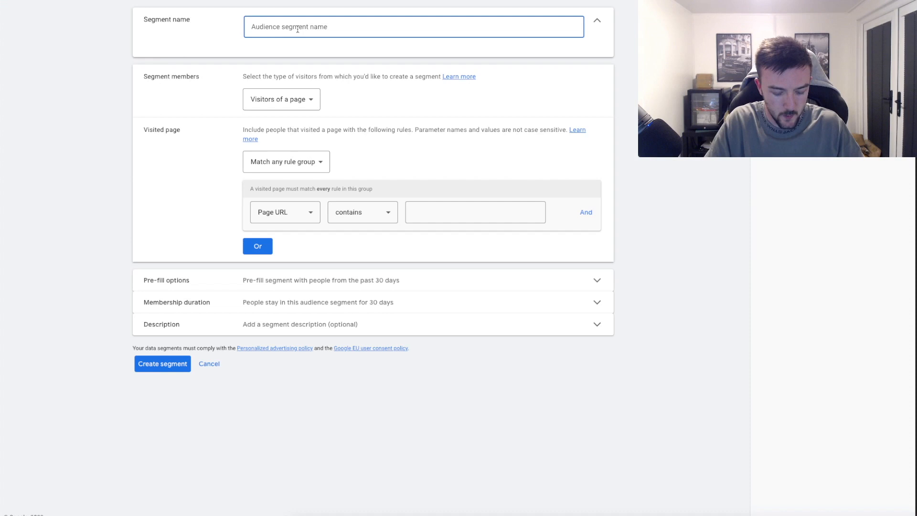
# Name the segment 'gym socks', keep 'Visitors of a page', and require URL containing 'gym-socks'
pyautogui.write('gym socks')
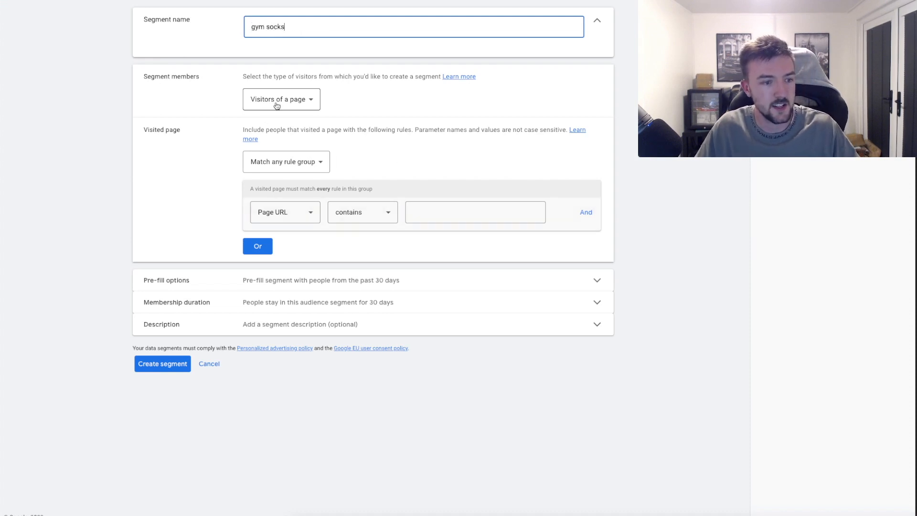
pyautogui.click(281, 99)
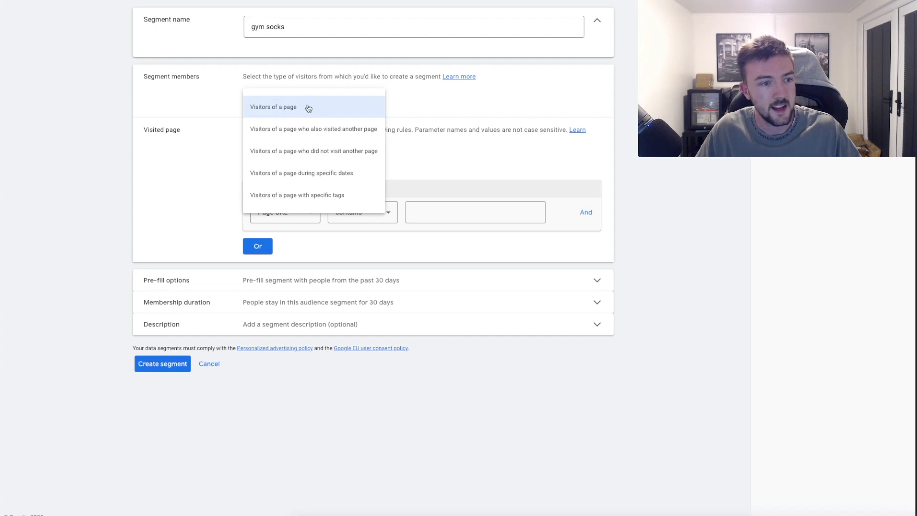
pyautogui.moveTo(333, 103)
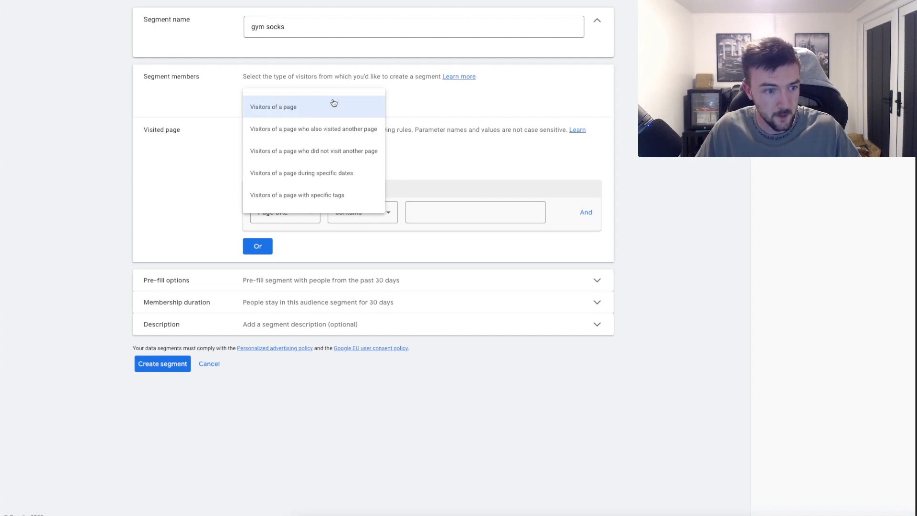
pyautogui.click(273, 107)
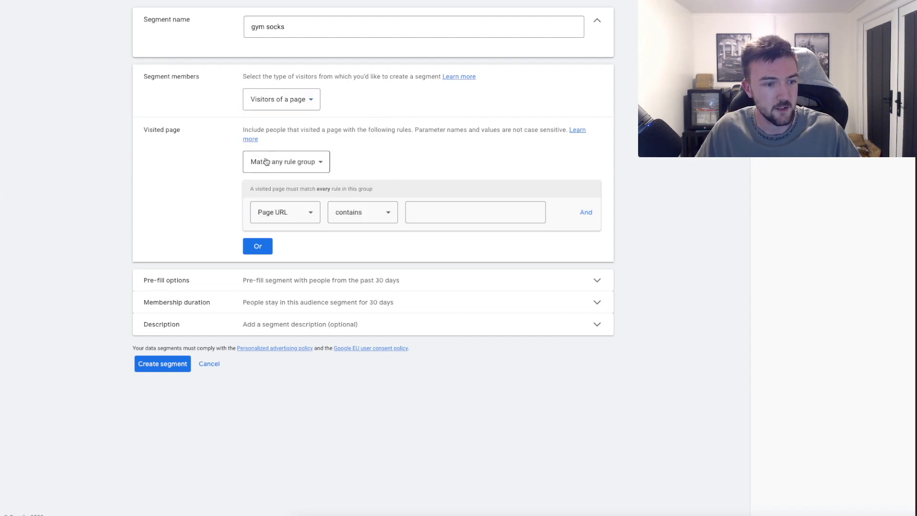
pyautogui.click(474, 212)
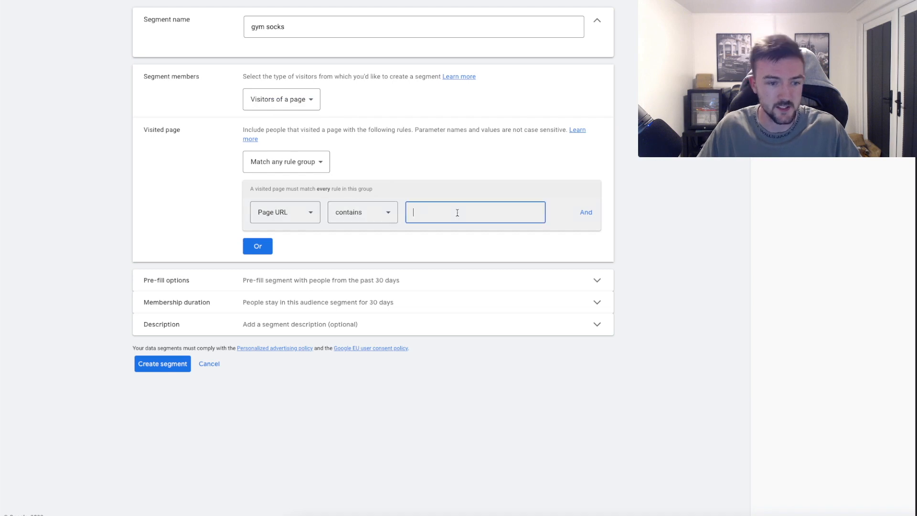
pyautogui.write('gym-s')
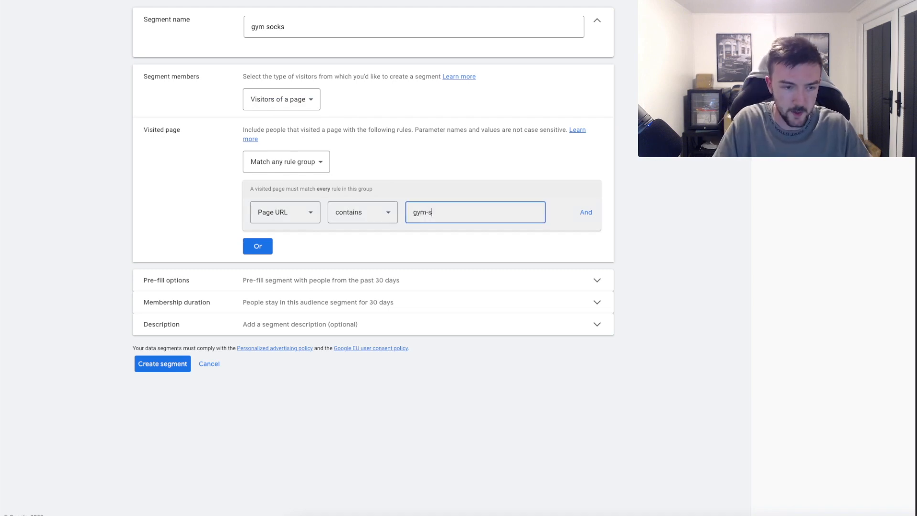
pyautogui.write('ocks')
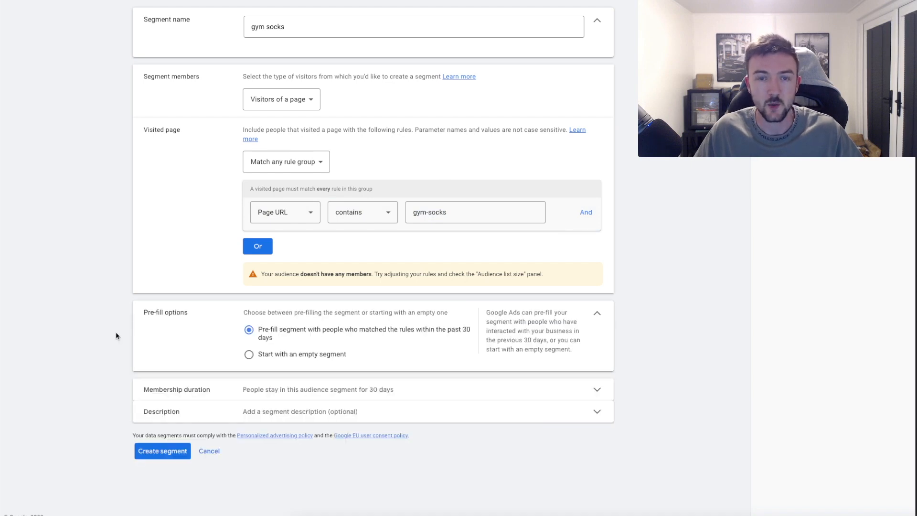
pyautogui.moveTo(429, 336)
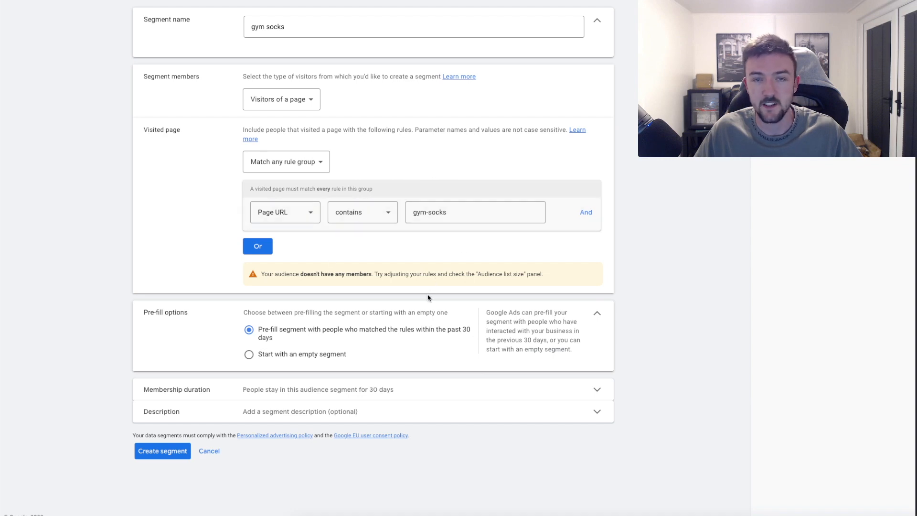
pyautogui.moveTo(401, 338)
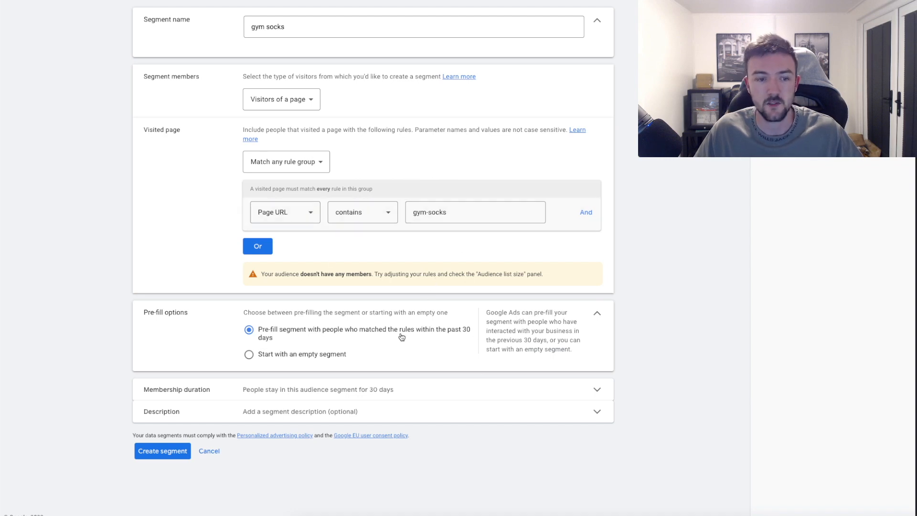
pyautogui.moveTo(196, 336)
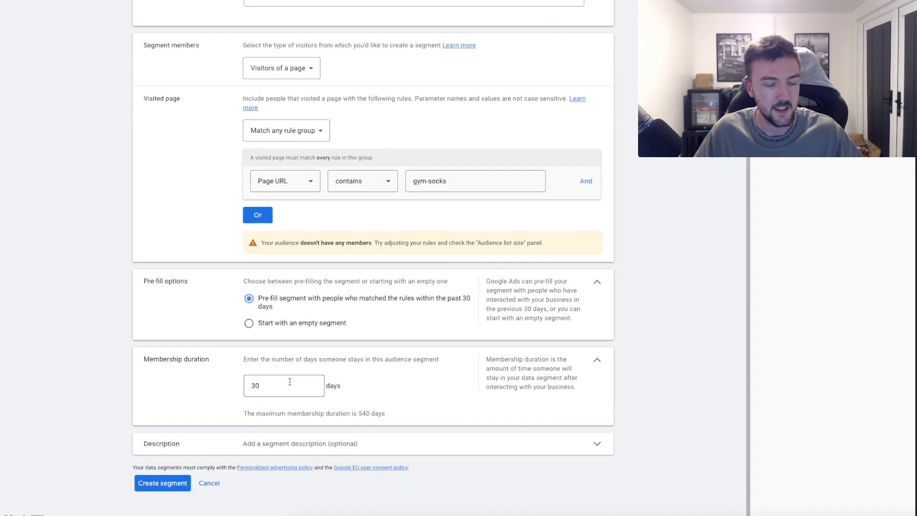
pyautogui.moveTo(137, 382)
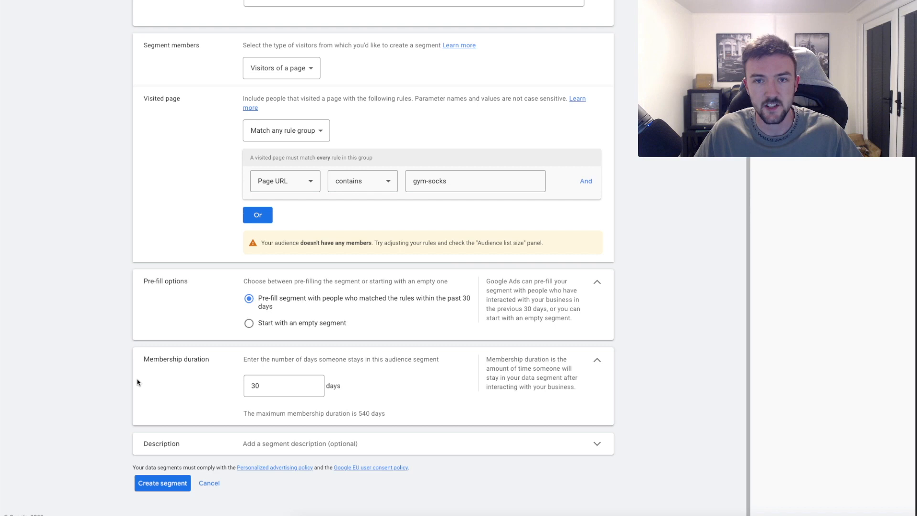
# Finish the gym-socks segment with a 30-day membership, then show Keynote's insights-tab slide
pyautogui.click(283, 386)
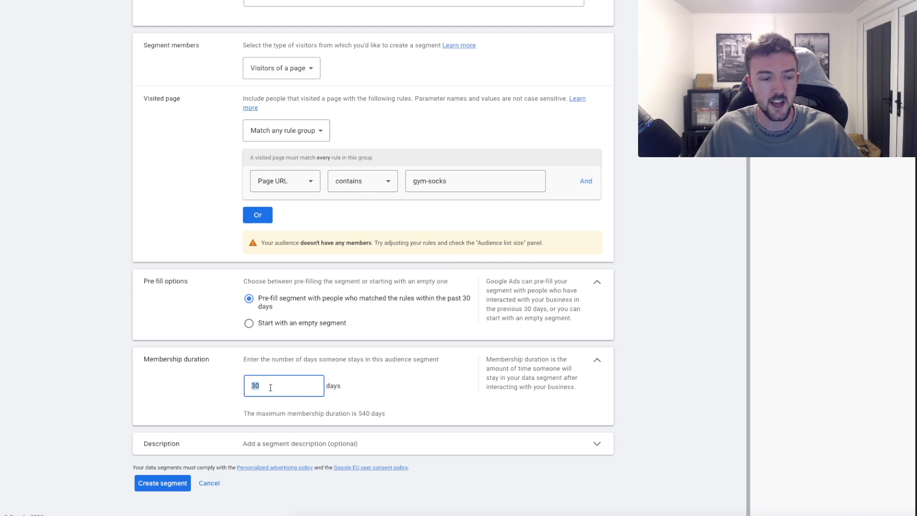
pyautogui.moveTo(267, 399)
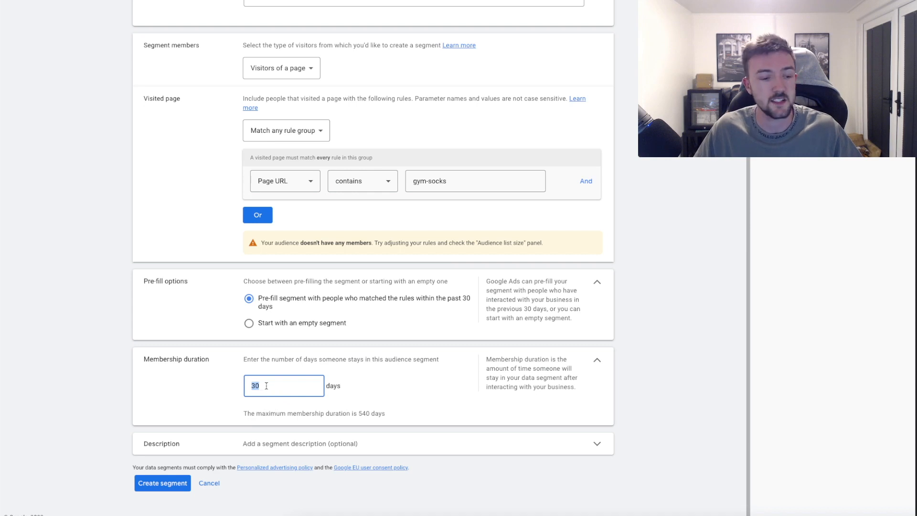
pyautogui.click(91, 365)
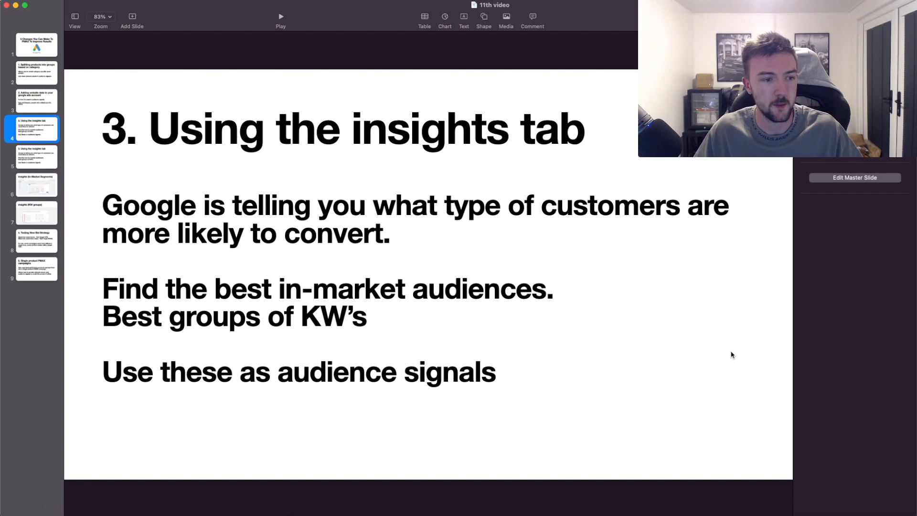
pyautogui.moveTo(690, 341)
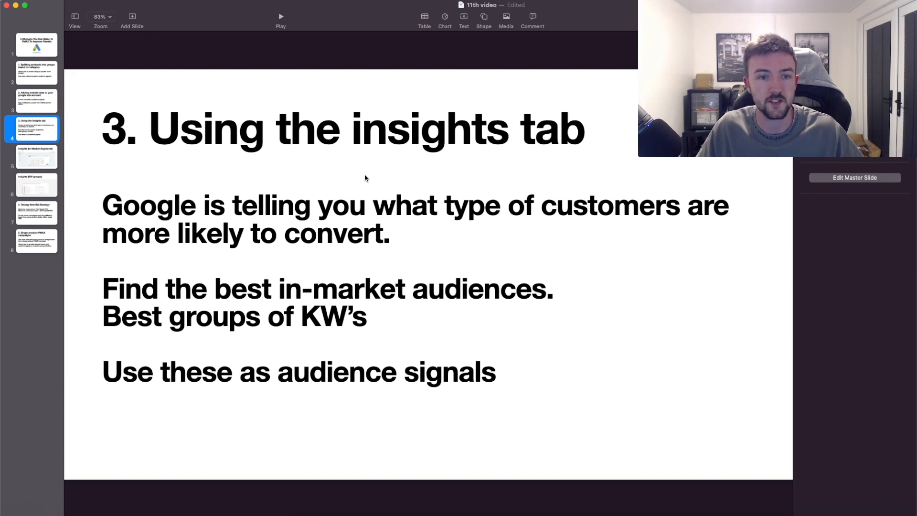
pyautogui.moveTo(122, 165)
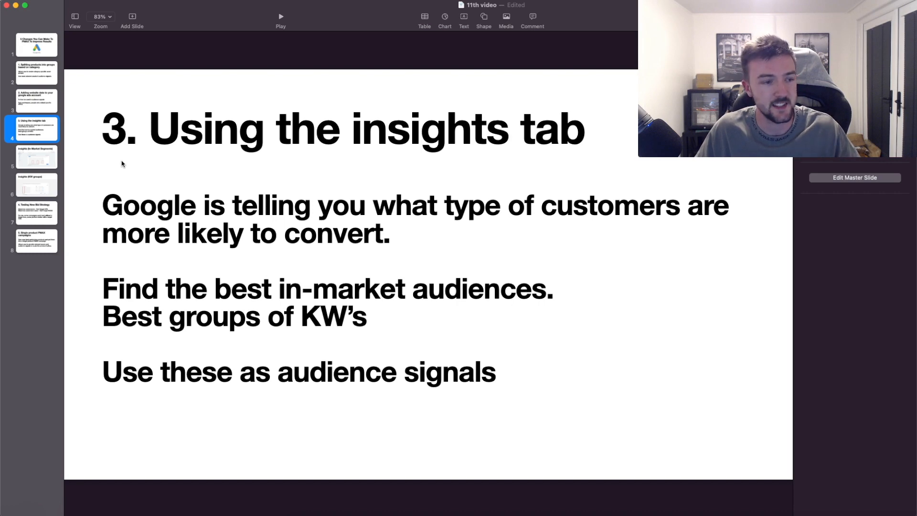
# Advance to the insights slide on top in-market audience segments and conversion multipliers
pyautogui.click(36, 156)
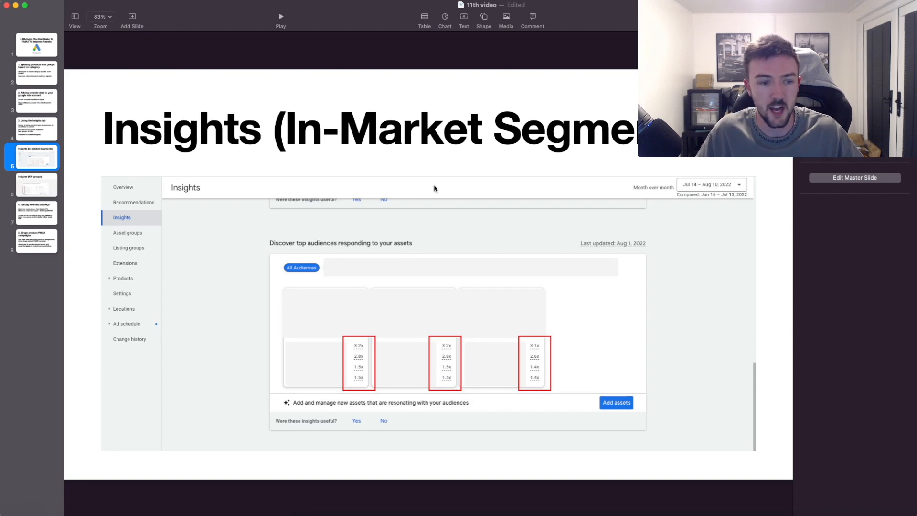
pyautogui.moveTo(388, 300)
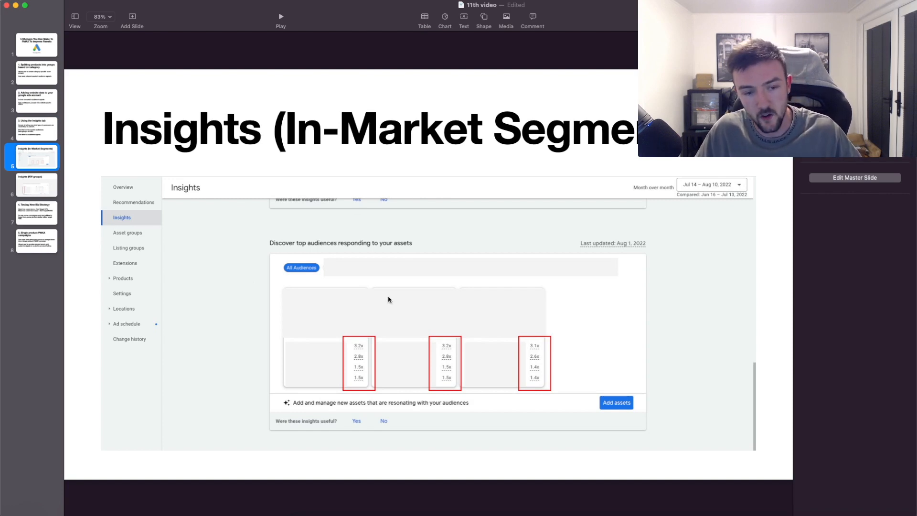
pyautogui.moveTo(359, 310)
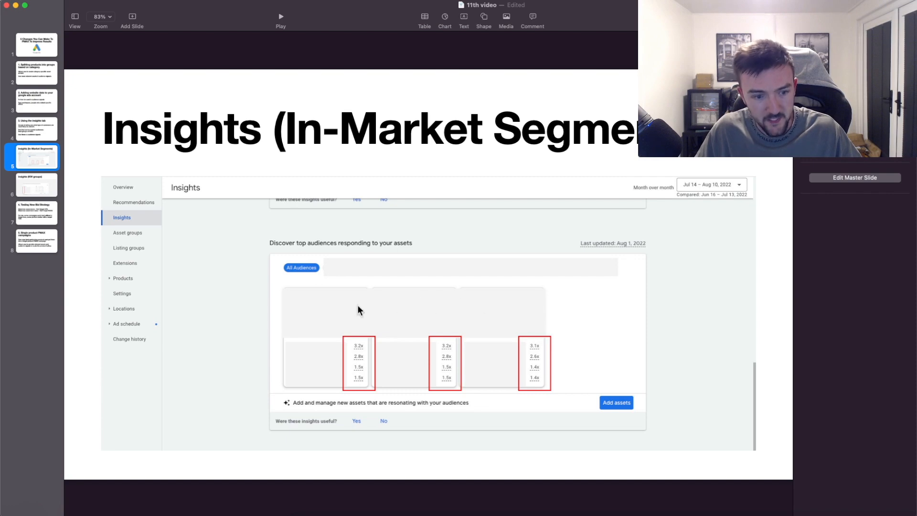
pyautogui.moveTo(304, 367)
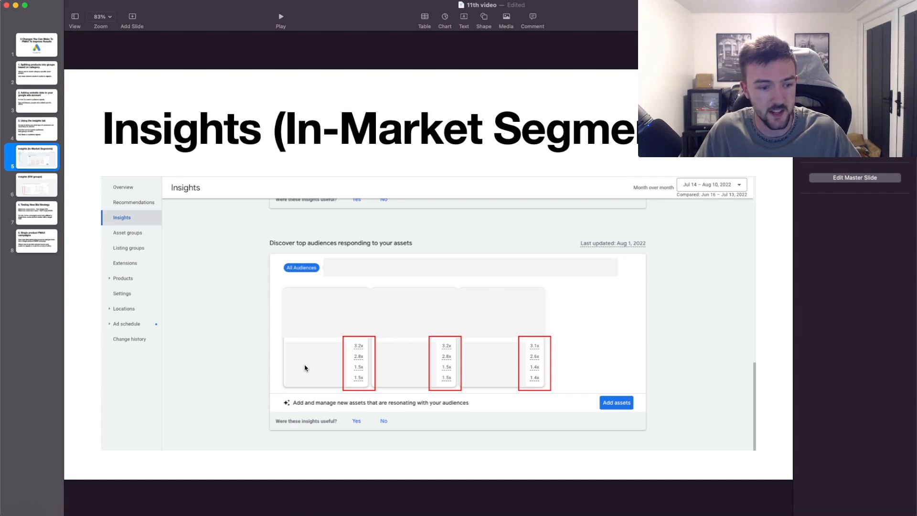
pyautogui.moveTo(308, 357)
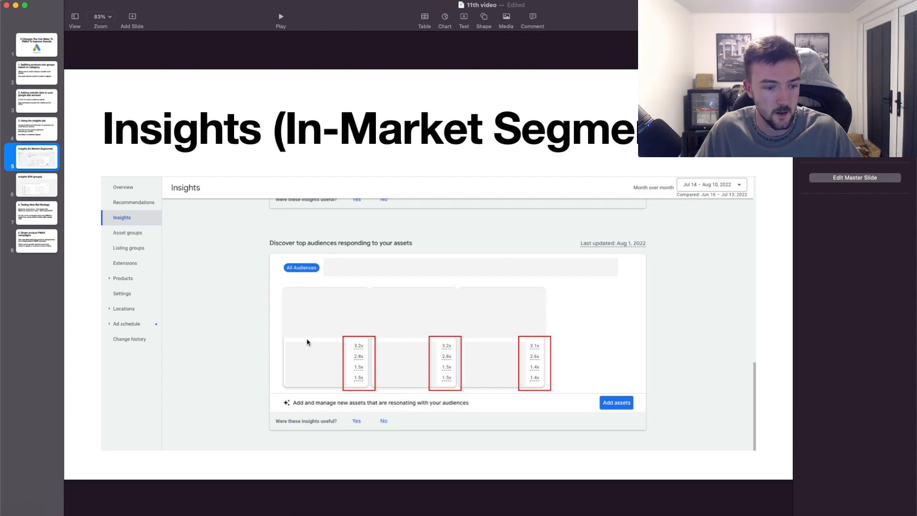
pyautogui.moveTo(287, 361)
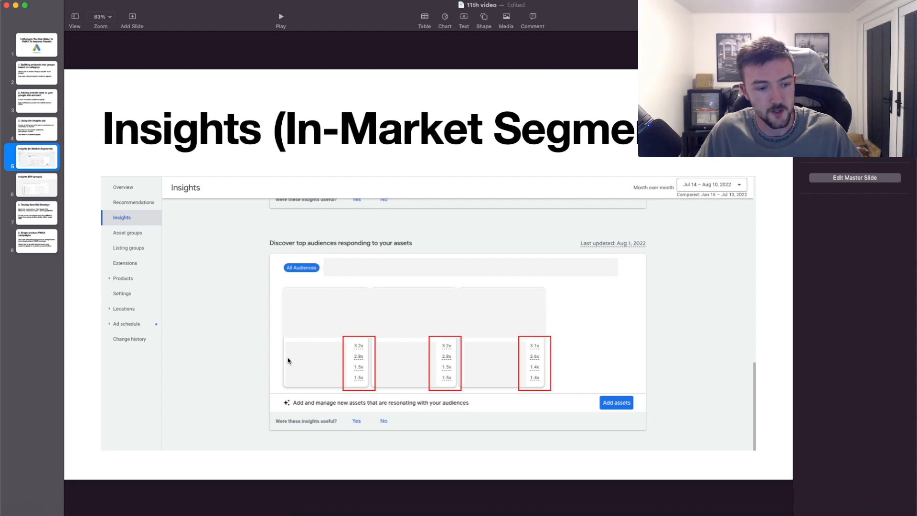
pyautogui.moveTo(288, 381)
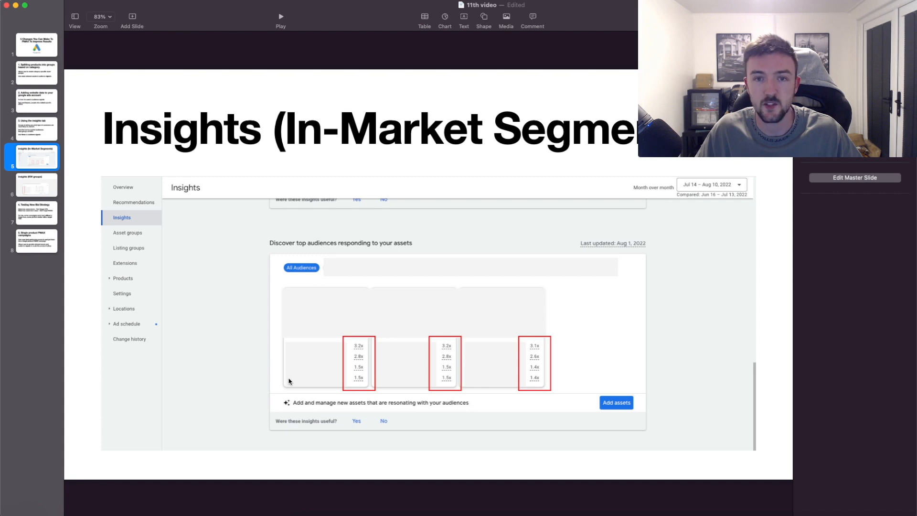
pyautogui.moveTo(302, 383)
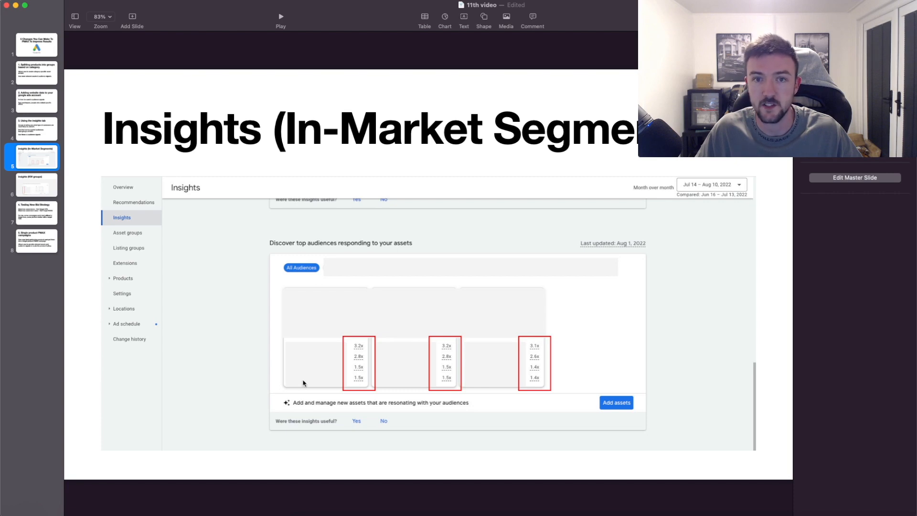
pyautogui.moveTo(408, 416)
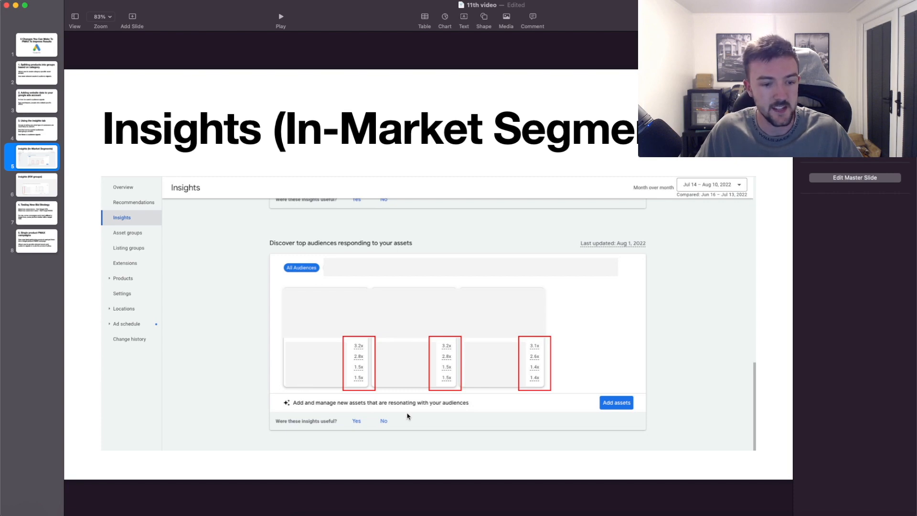
pyautogui.moveTo(536, 308)
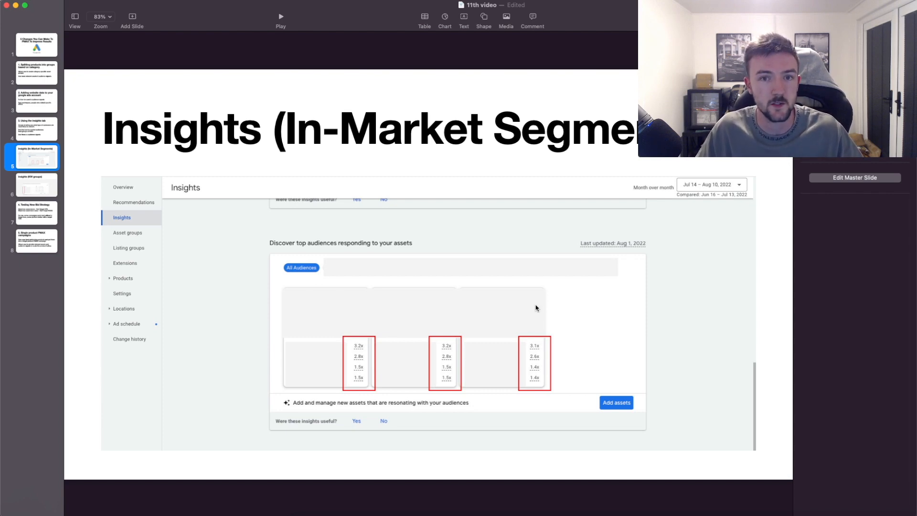
pyautogui.moveTo(321, 363)
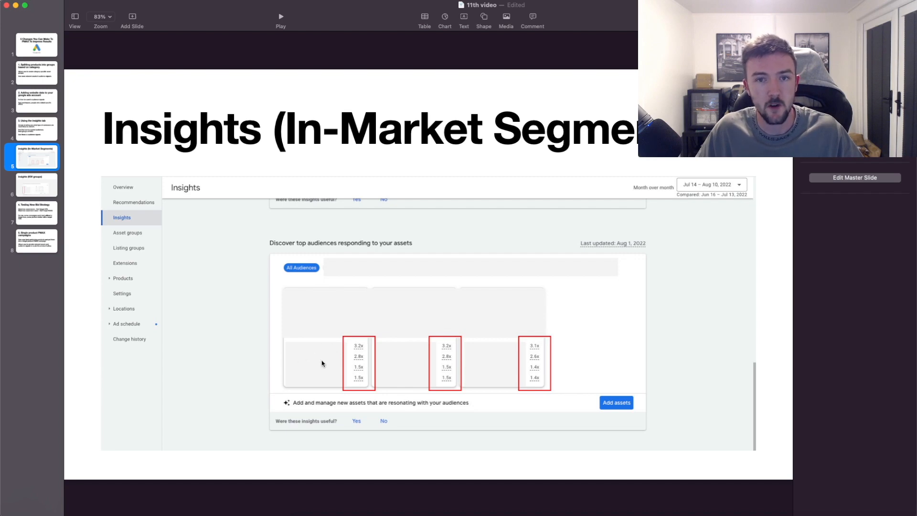
pyautogui.moveTo(342, 333)
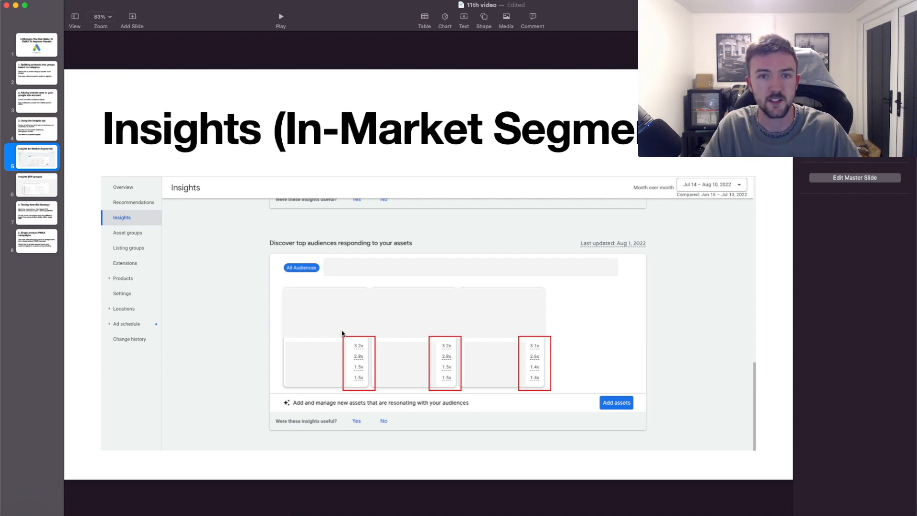
# Select the 'Insights (KW groups)' thumbnail showing search categories with conversion value and volume
pyautogui.click(36, 185)
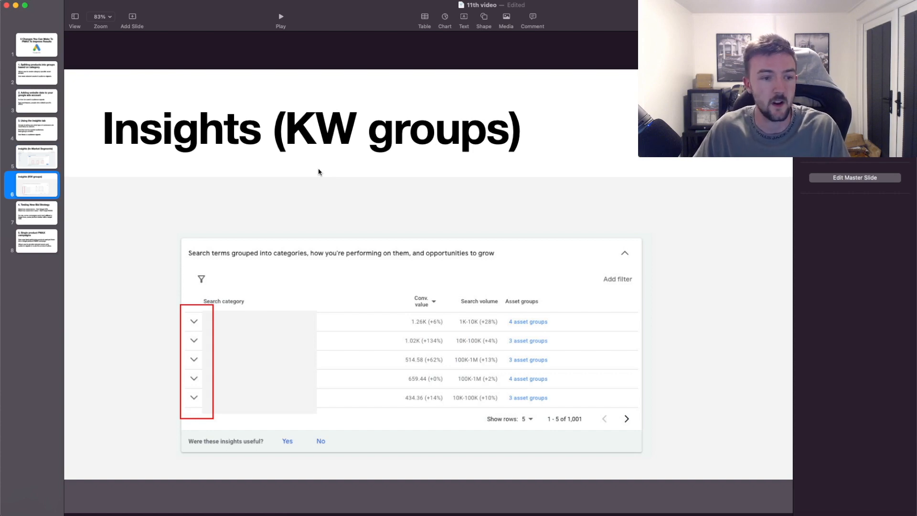
pyautogui.moveTo(315, 175)
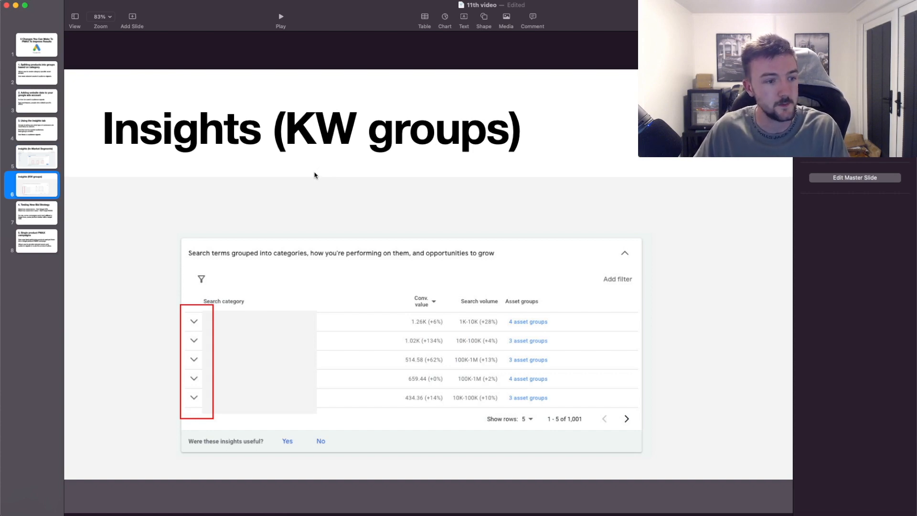
pyautogui.moveTo(687, 251)
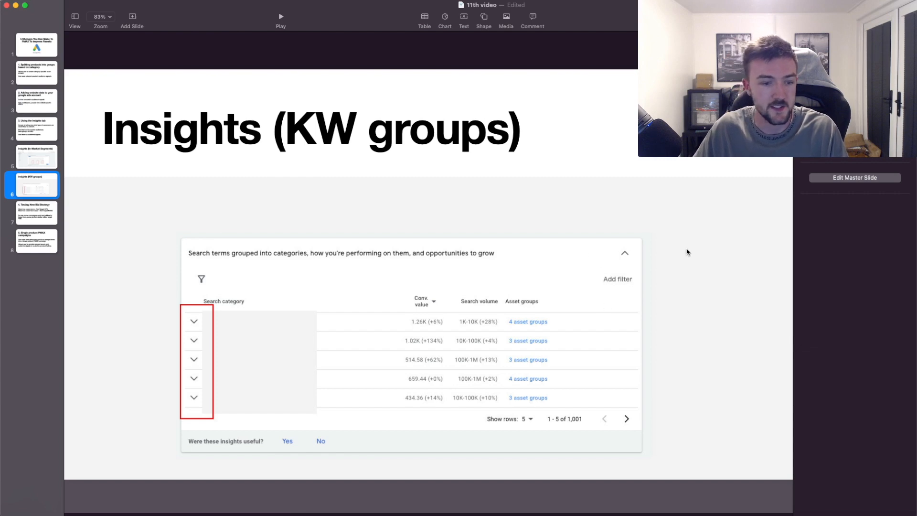
pyautogui.moveTo(276, 321)
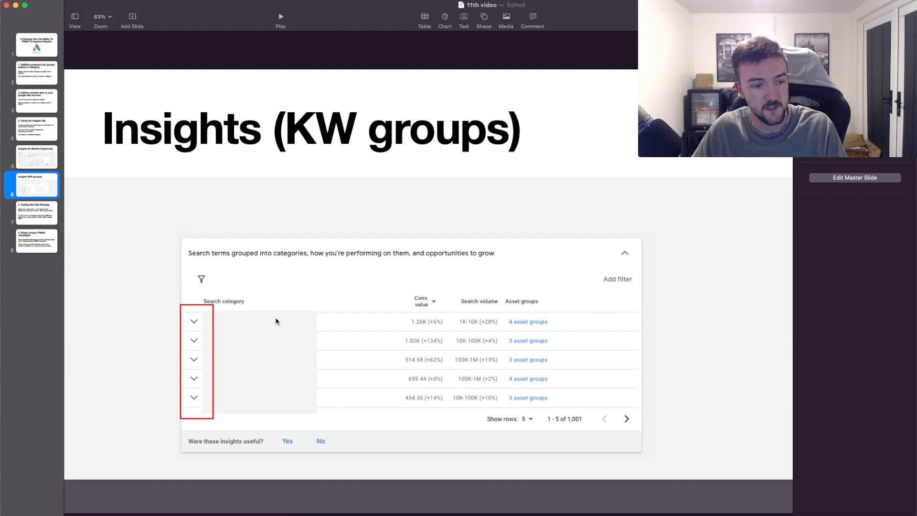
pyautogui.moveTo(282, 321)
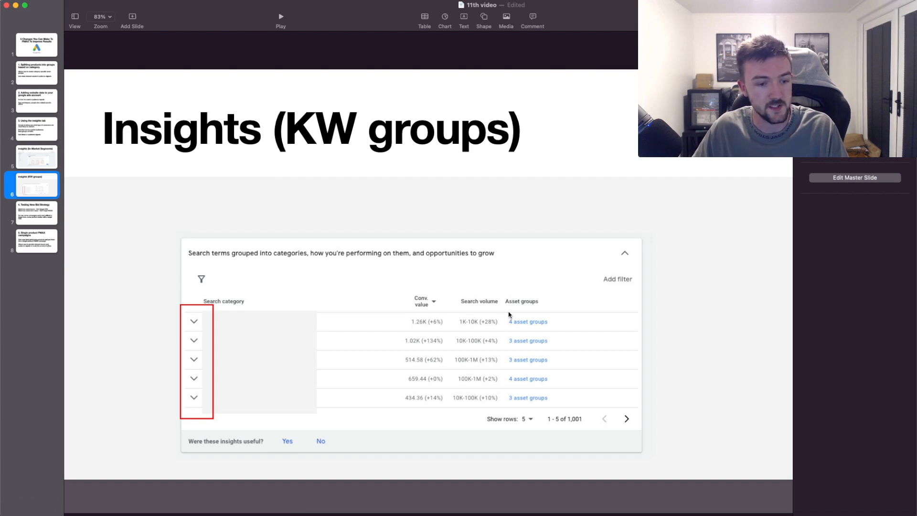
pyautogui.moveTo(427, 324)
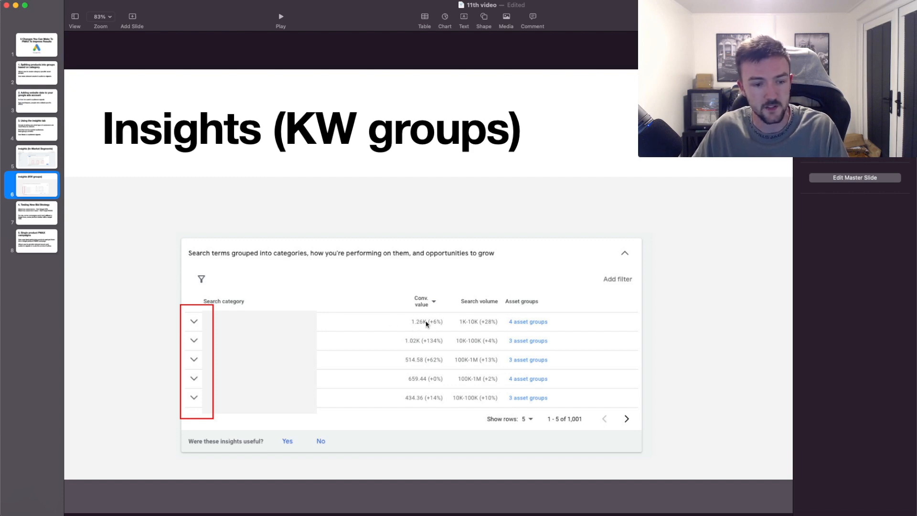
pyautogui.moveTo(659, 174)
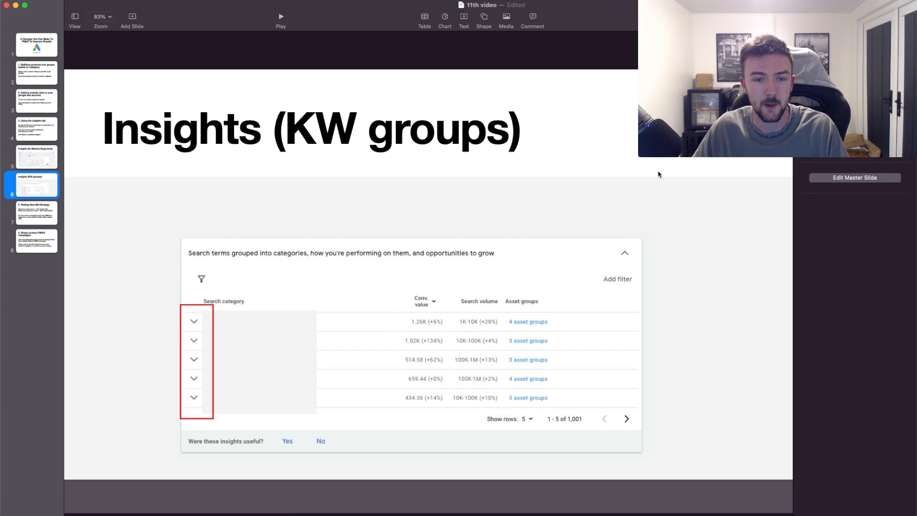
pyautogui.moveTo(725, 188)
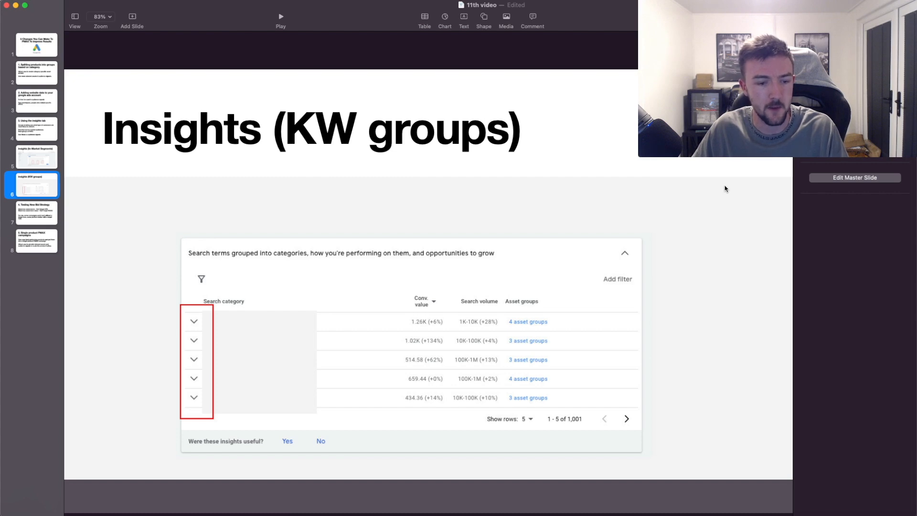
pyautogui.moveTo(549, 323)
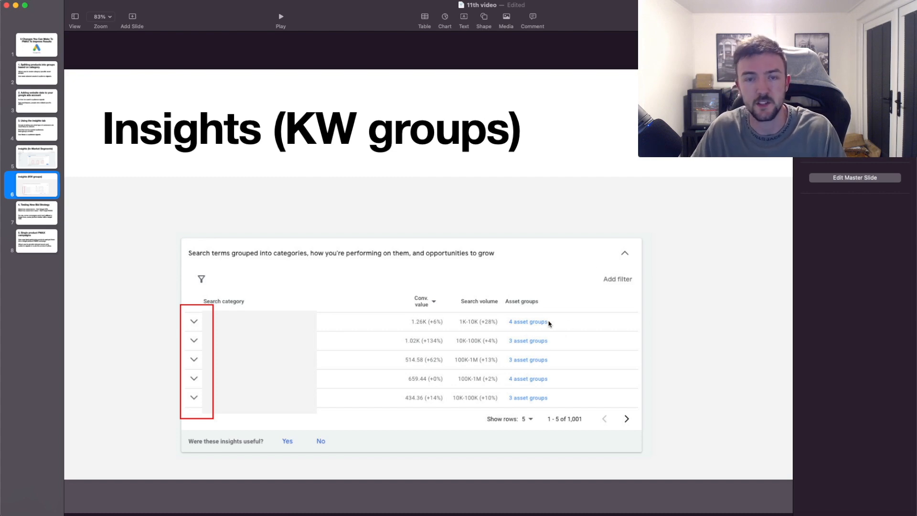
pyautogui.moveTo(534, 302)
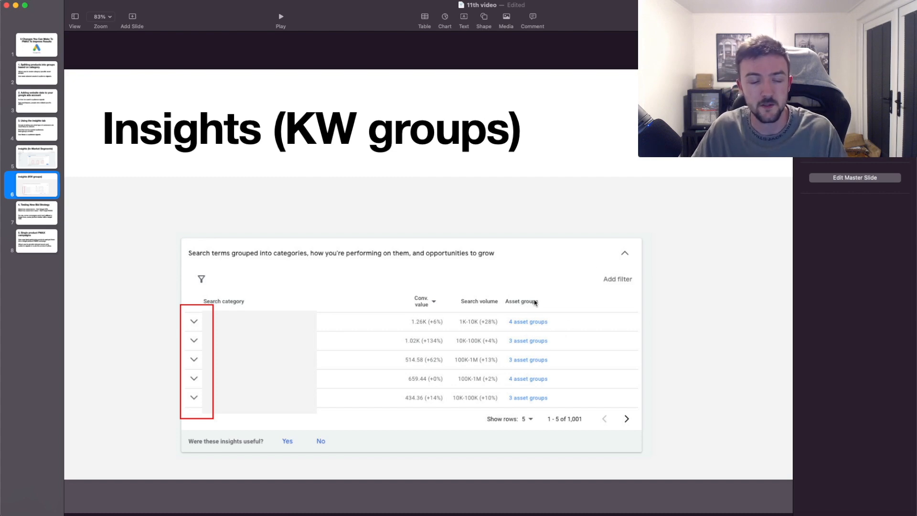
pyautogui.moveTo(279, 340)
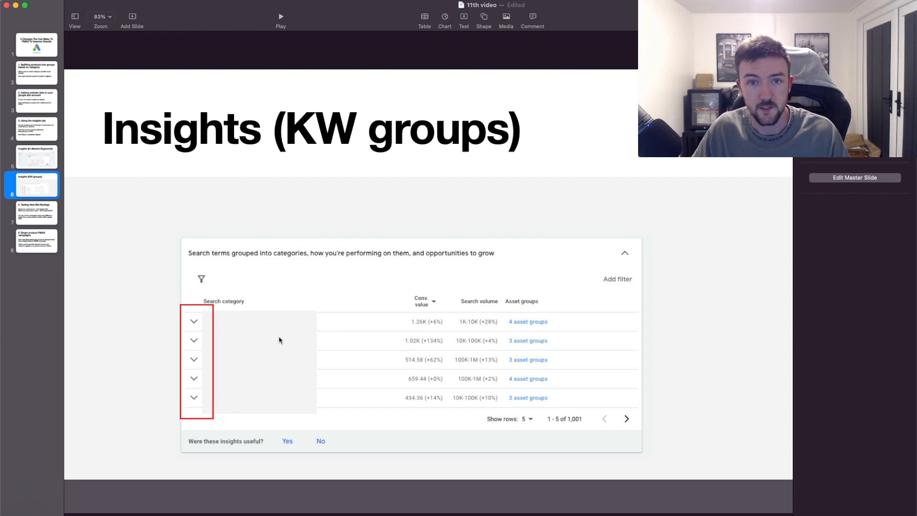
pyautogui.moveTo(195, 325)
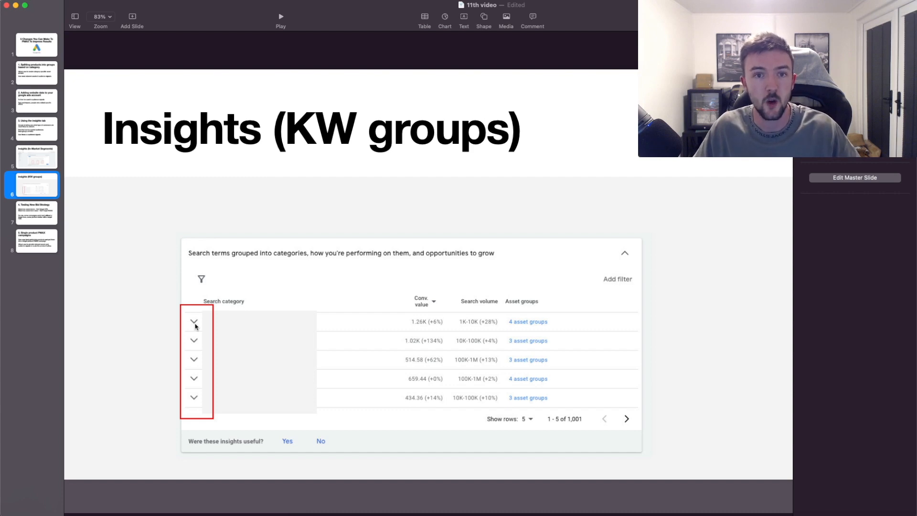
pyautogui.moveTo(186, 292)
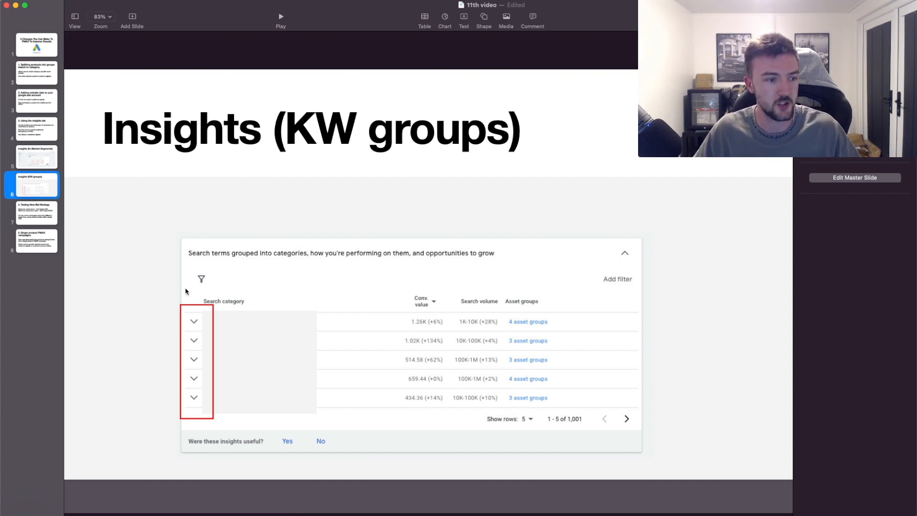
# Switch to Google Ads to show Perf Max Test bidding: Maximize conversion value, 270% target ROAS
pyautogui.click(37, 212)
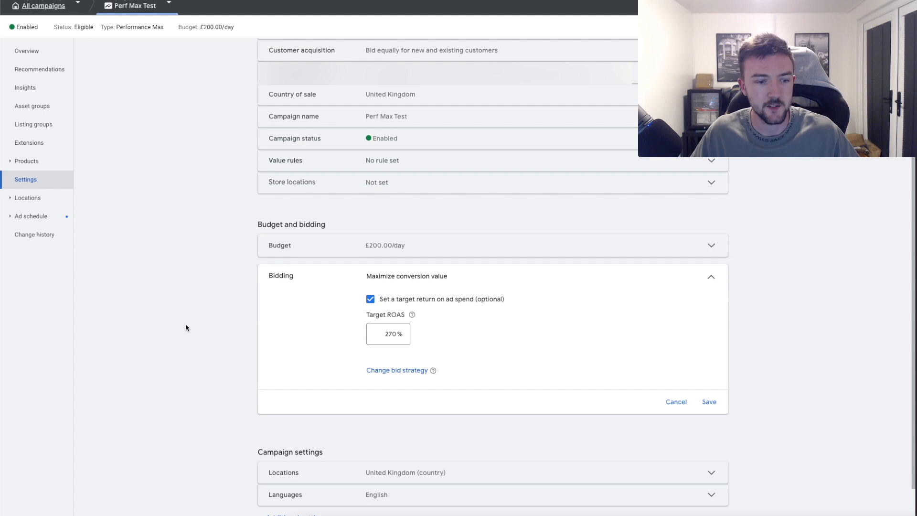
pyautogui.moveTo(384, 285)
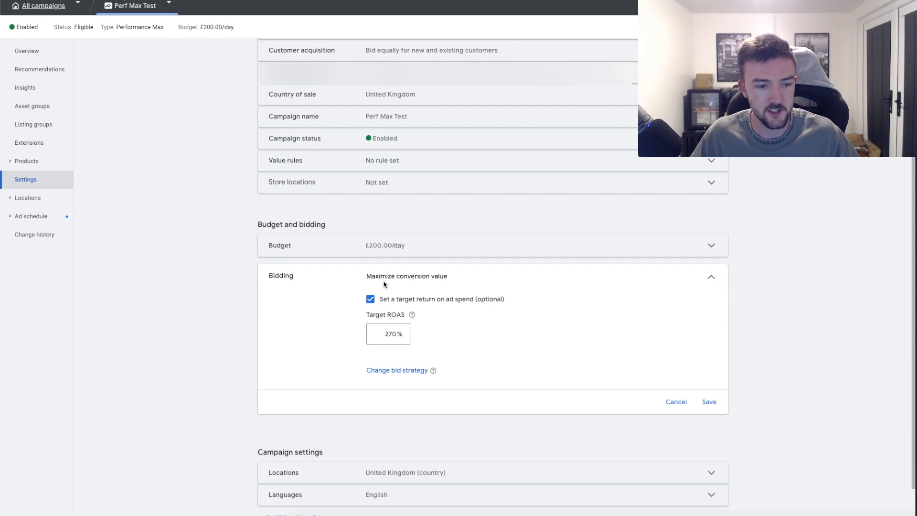
pyautogui.moveTo(452, 330)
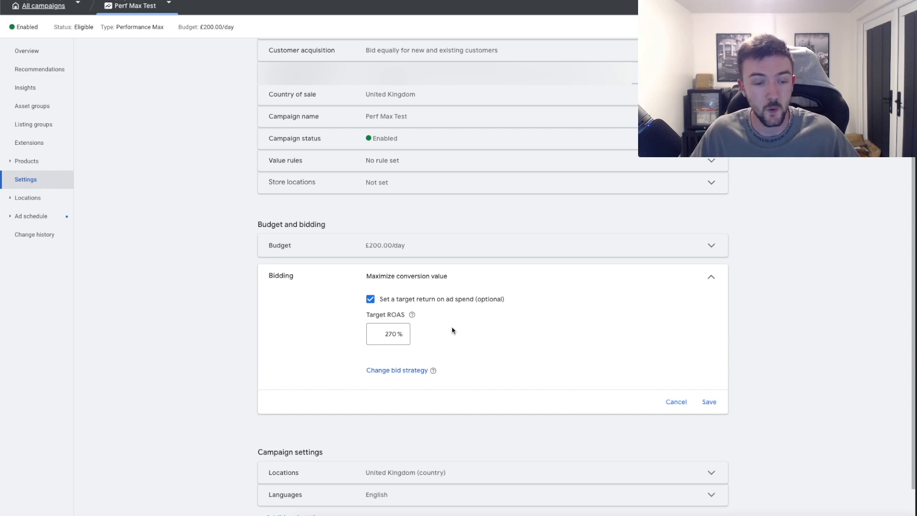
pyautogui.moveTo(432, 336)
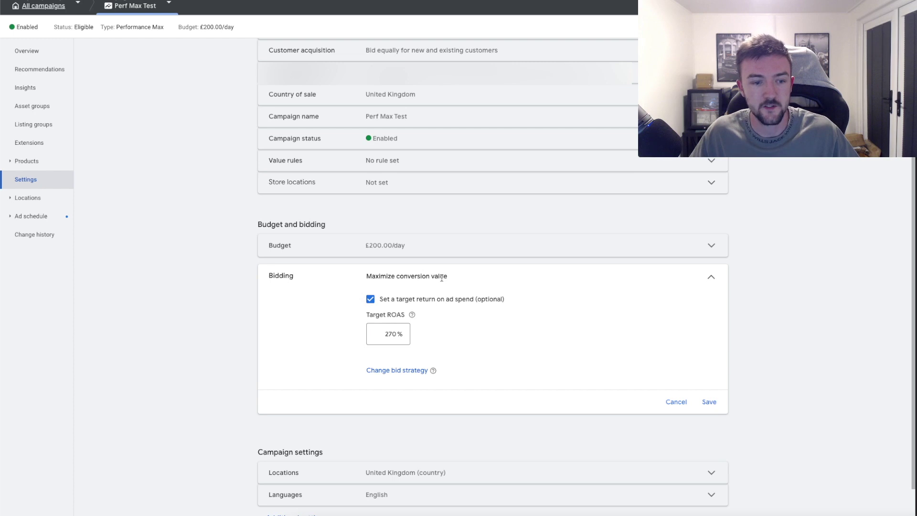
pyautogui.moveTo(497, 281)
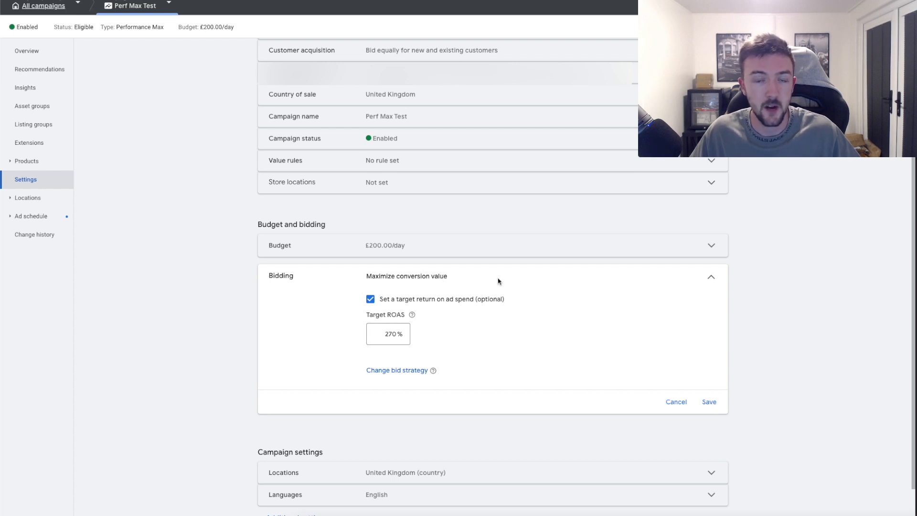
pyautogui.moveTo(409, 276)
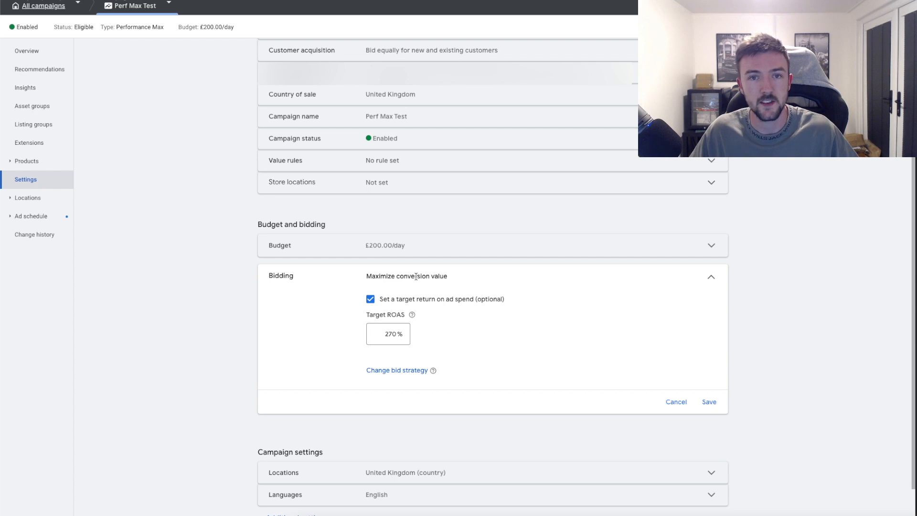
pyautogui.moveTo(358, 287)
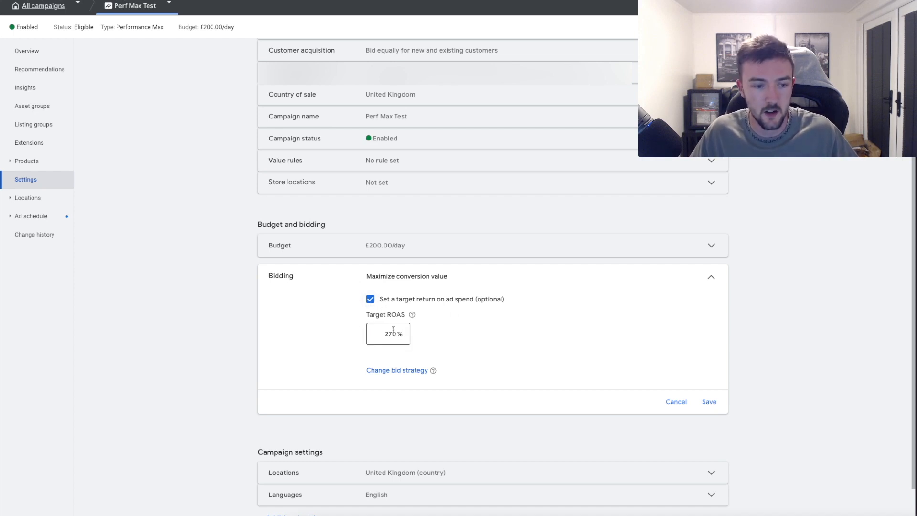
pyautogui.click(370, 299)
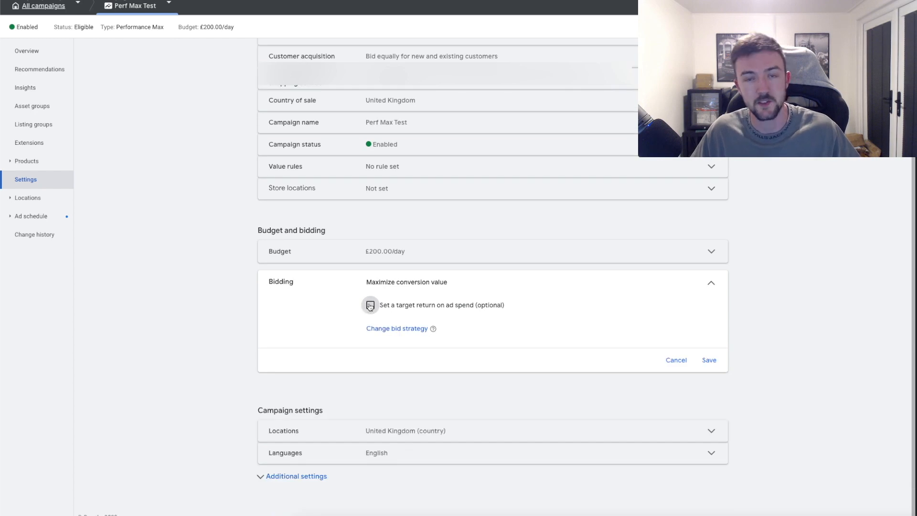
pyautogui.click(370, 304)
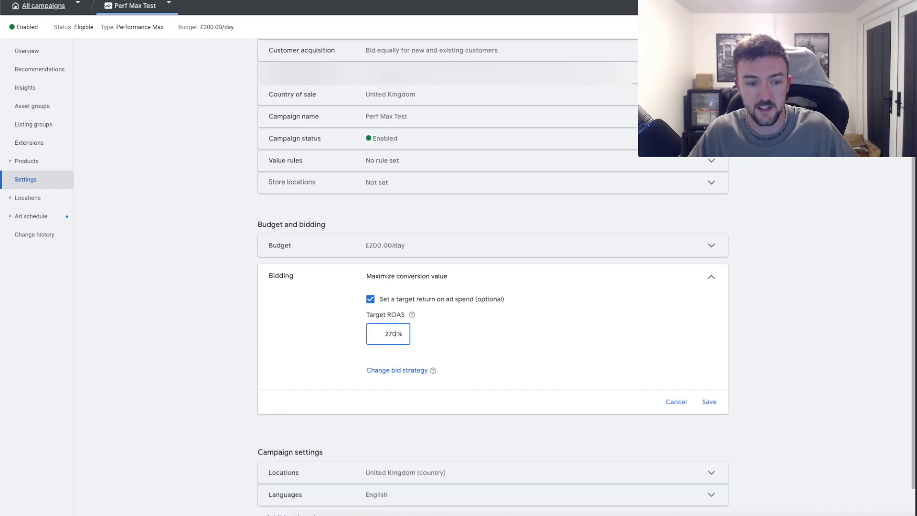
pyautogui.click(746, 332)
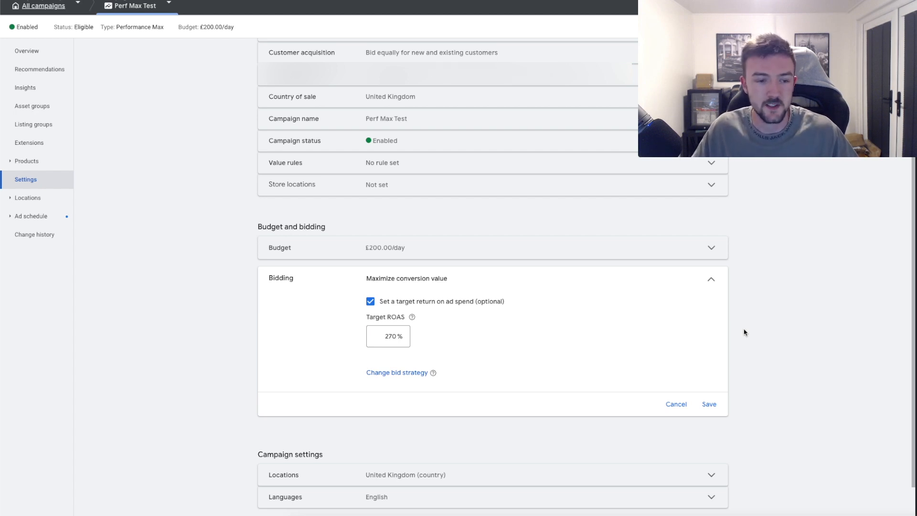
pyautogui.moveTo(448, 309)
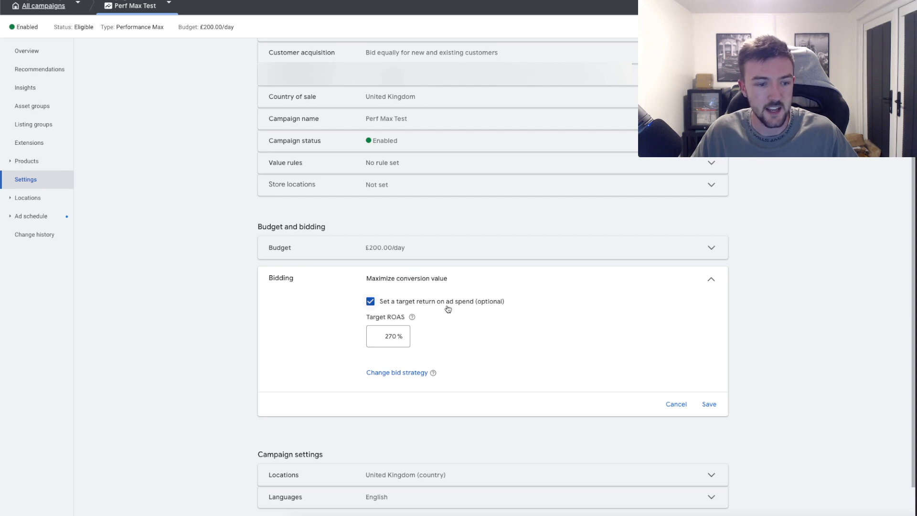
pyautogui.moveTo(419, 339)
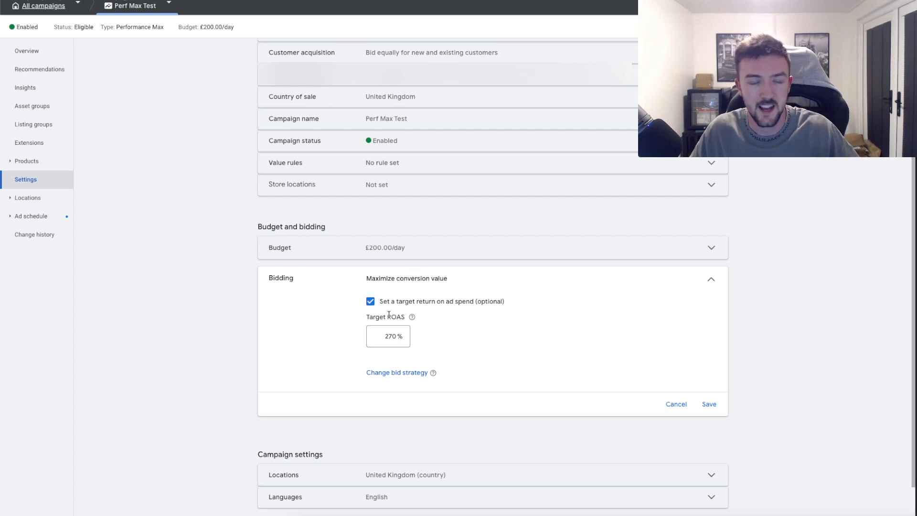
pyautogui.moveTo(518, 350)
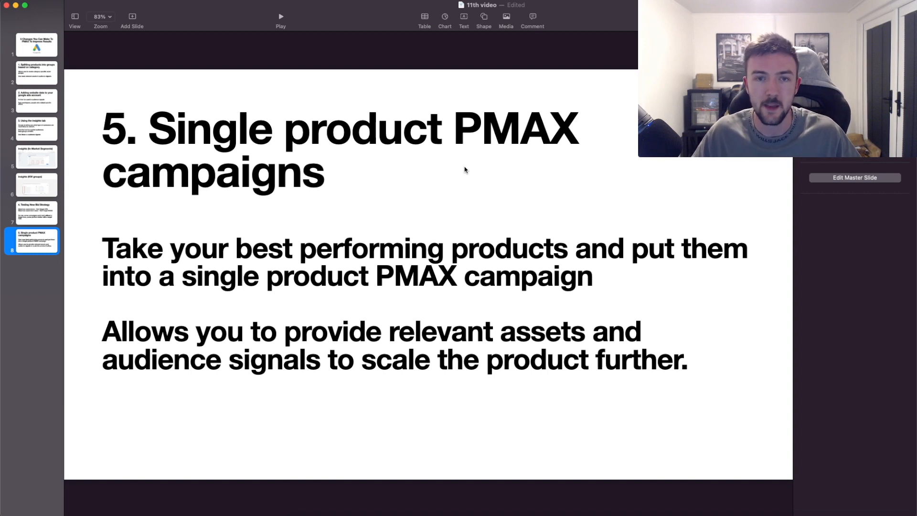
pyautogui.moveTo(419, 223)
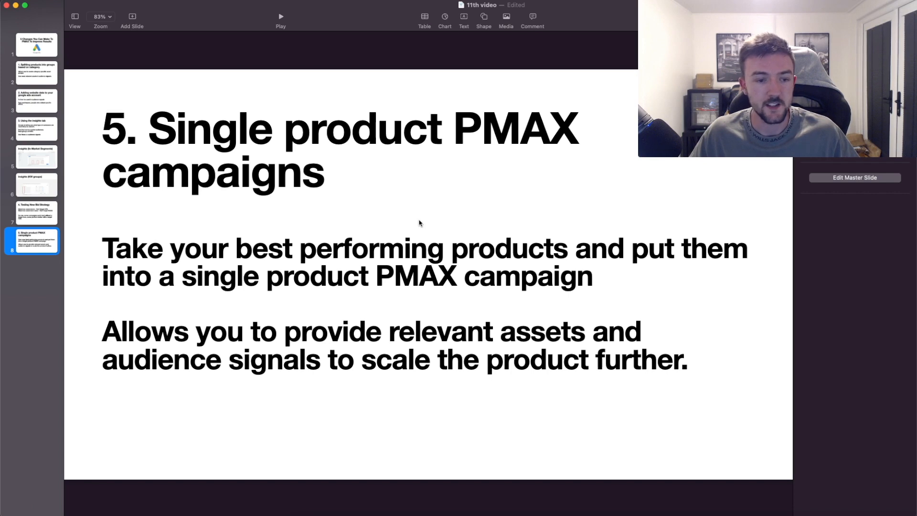
pyautogui.moveTo(422, 203)
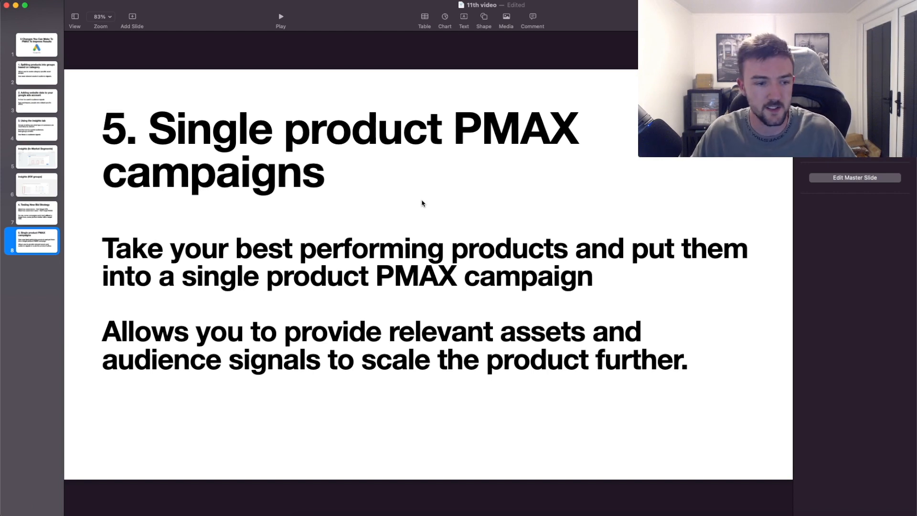
pyautogui.moveTo(385, 185)
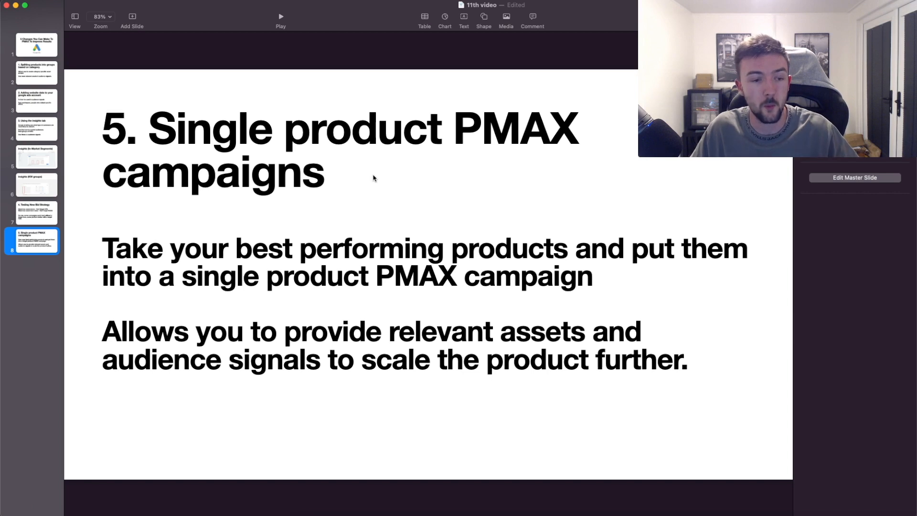
pyautogui.moveTo(372, 298)
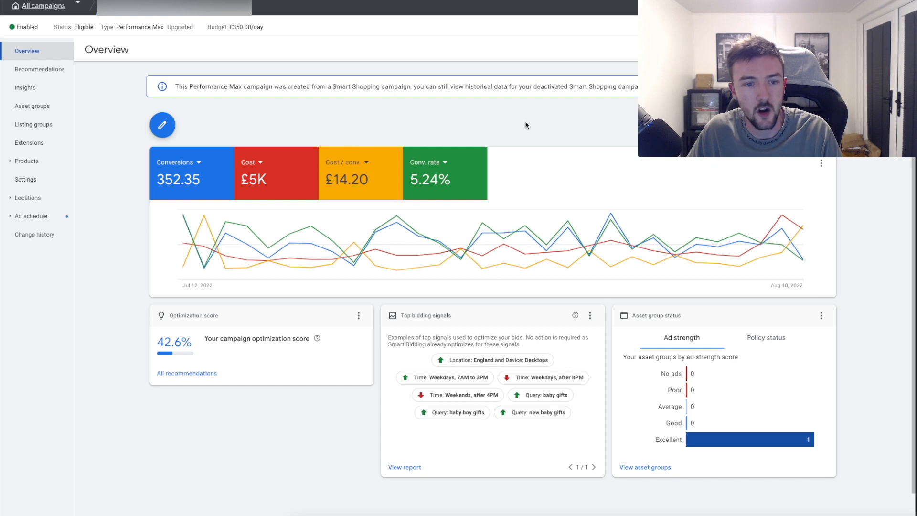
pyautogui.moveTo(534, 122)
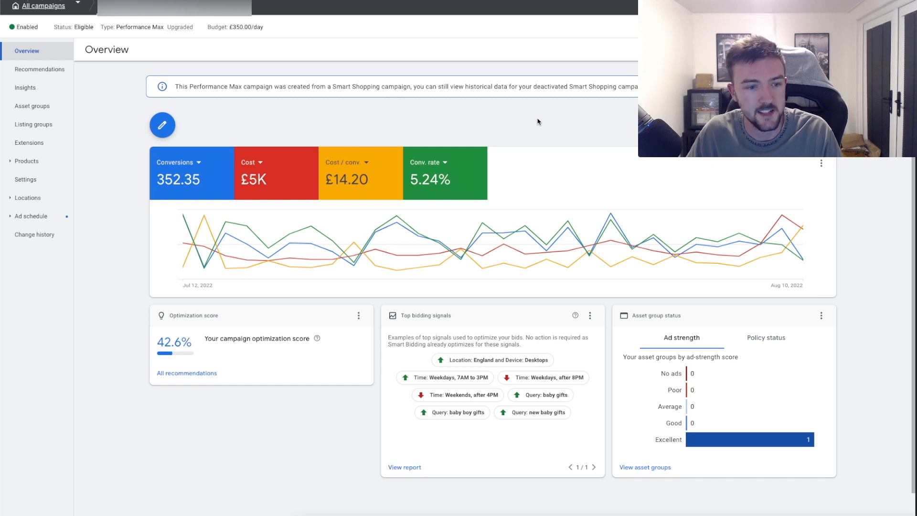
pyautogui.moveTo(565, 124)
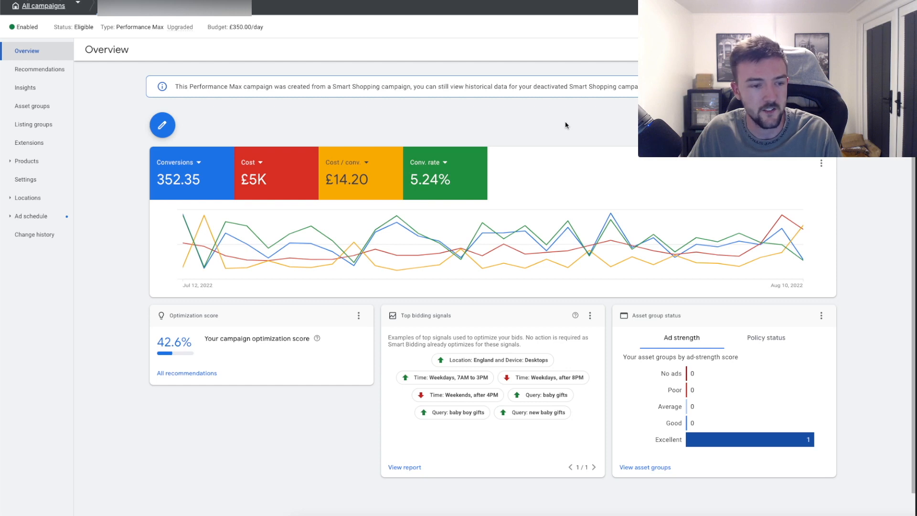
pyautogui.moveTo(363, 126)
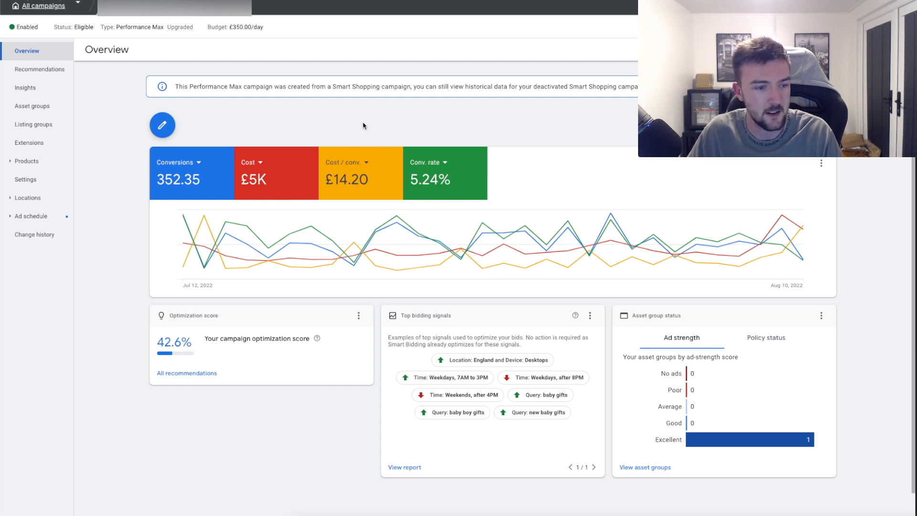
pyautogui.moveTo(267, 180)
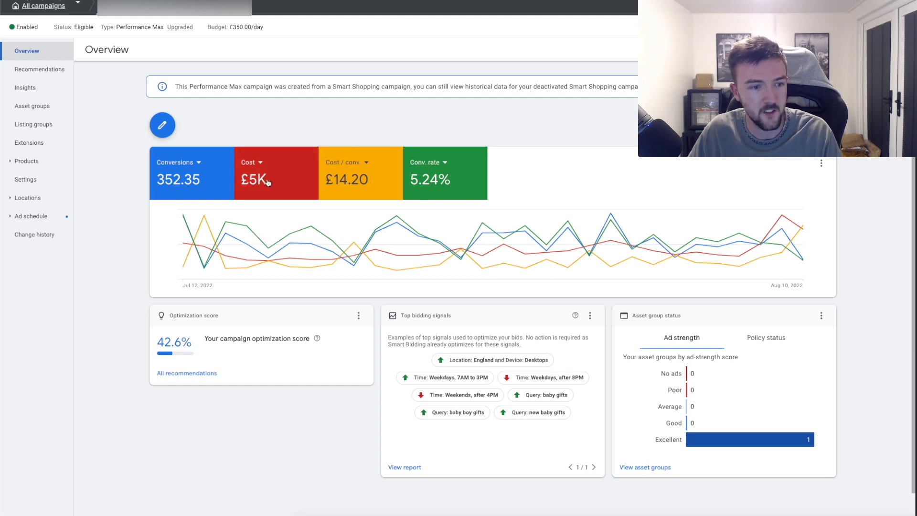
# Replace the Cost scorecard with Conv. value, showing 12.9K
pyautogui.click(252, 162)
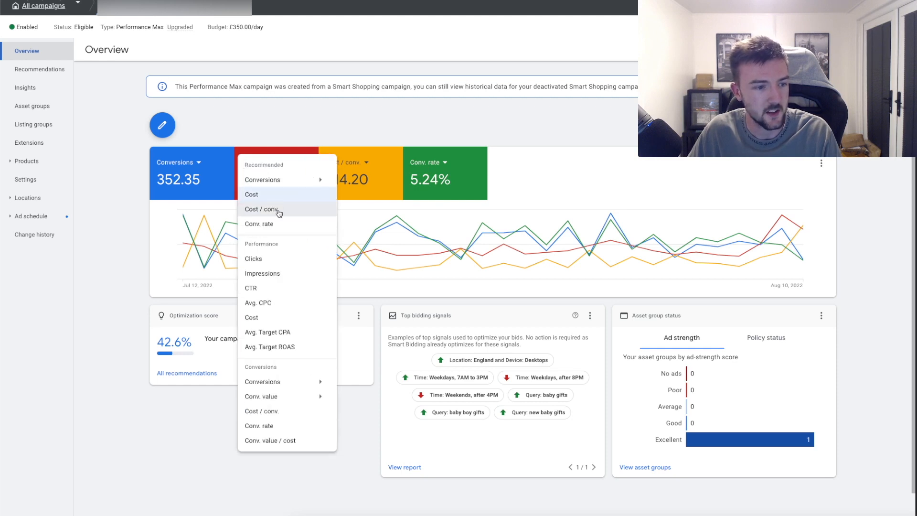
pyautogui.moveTo(278, 395)
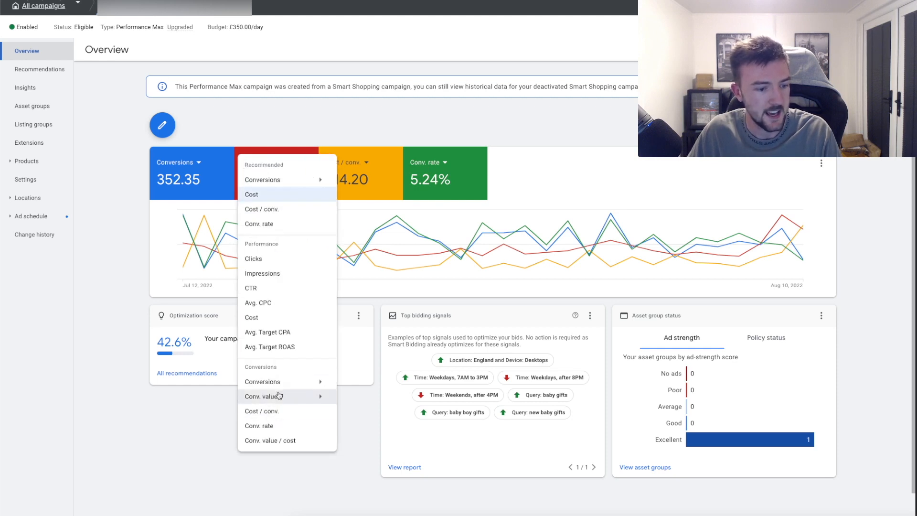
pyautogui.click(262, 396)
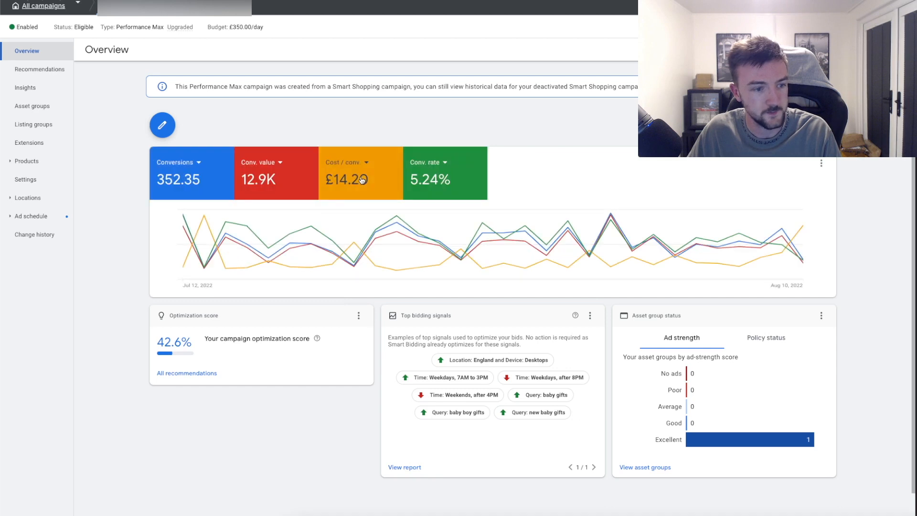
pyautogui.moveTo(347, 114)
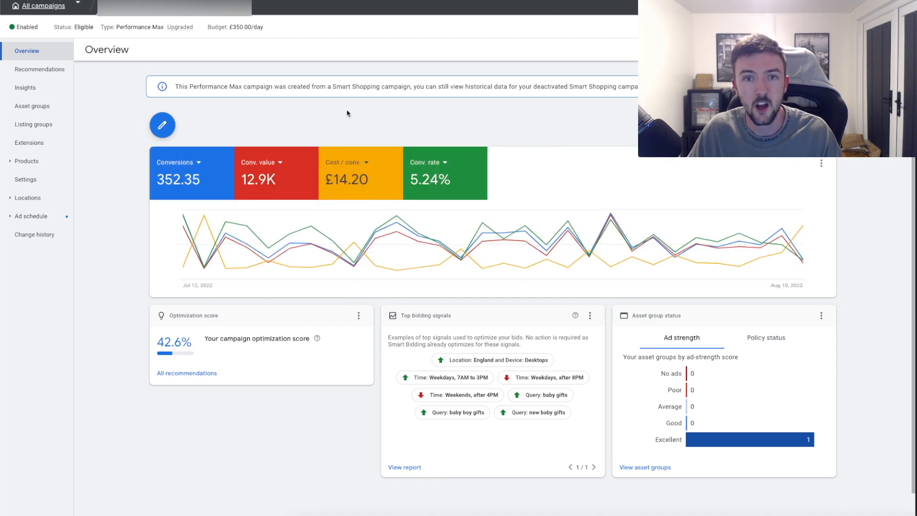
pyautogui.moveTo(326, 119)
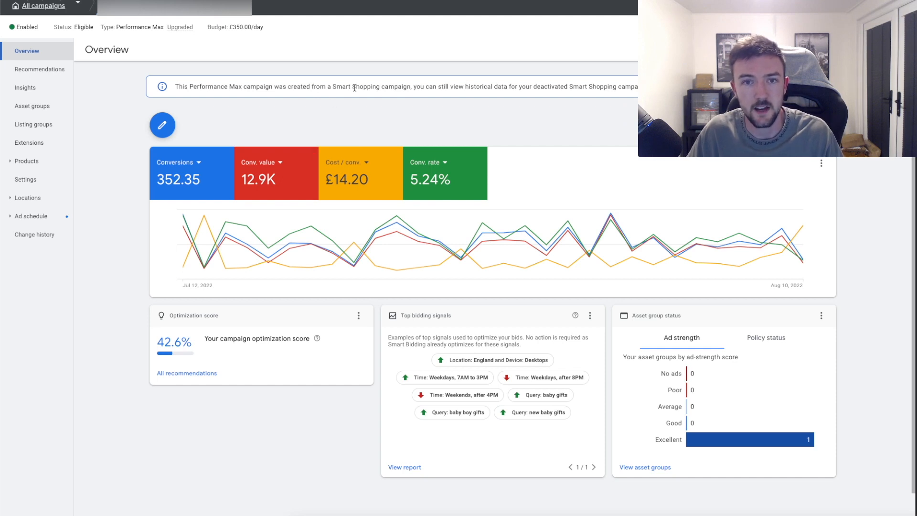
pyautogui.moveTo(305, 117)
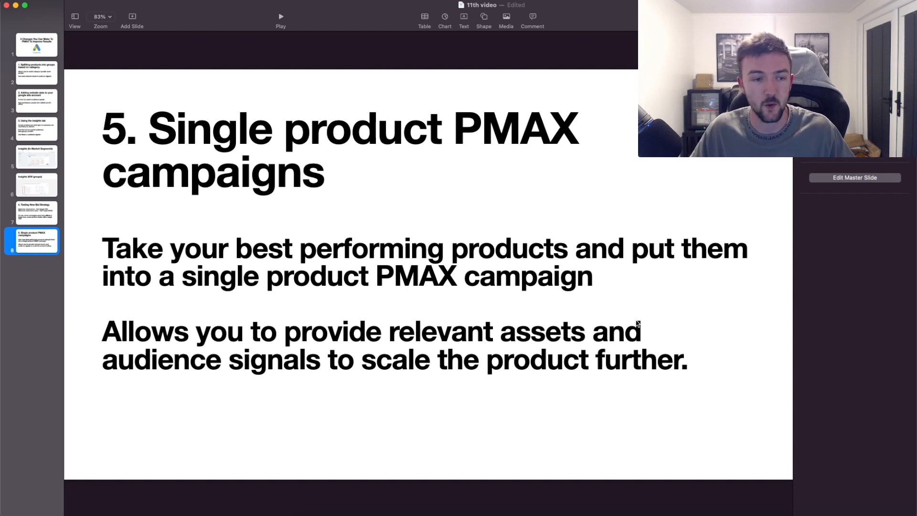
pyautogui.moveTo(531, 291)
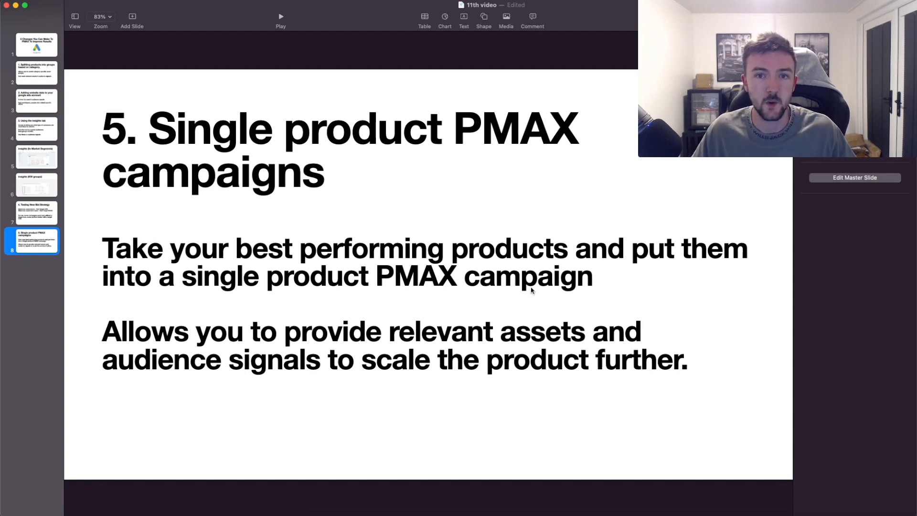